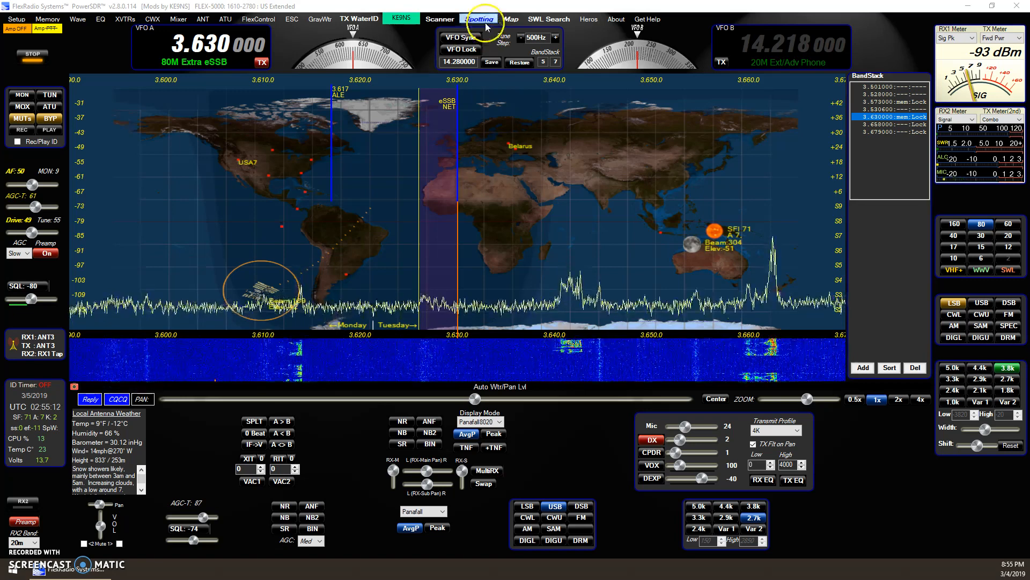
Bring up the DX / SWL Spotter window connected to the DX cluster spot list
click(479, 18)
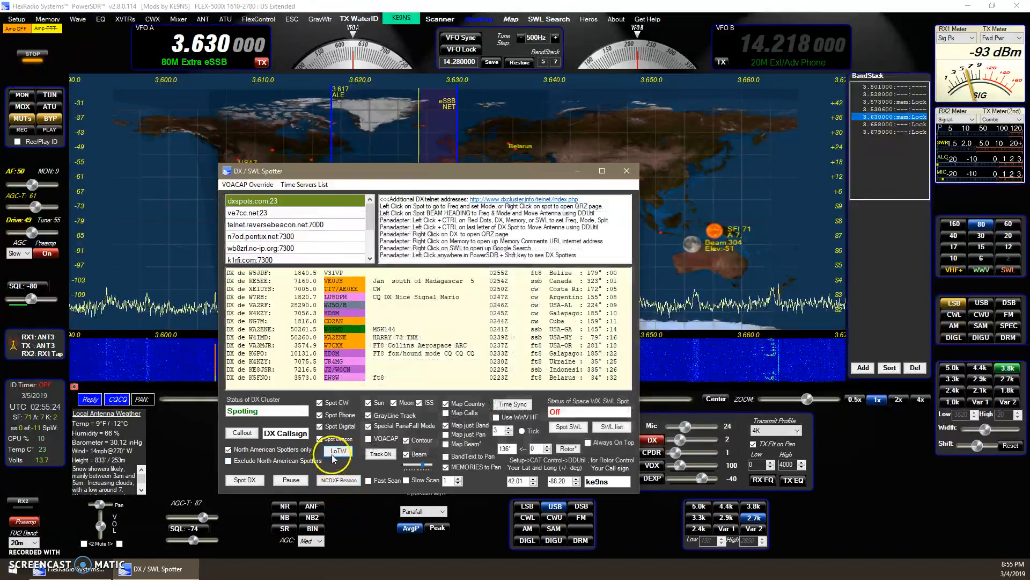
Download the latest ARRL LoTW log so spots are colour-coded by confirmation status
click(337, 451)
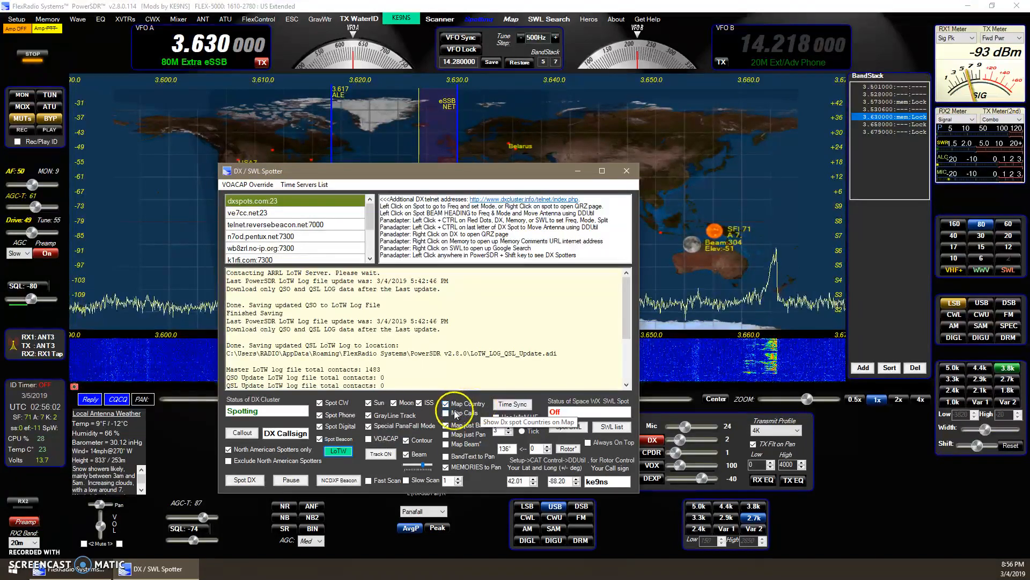
click(446, 413)
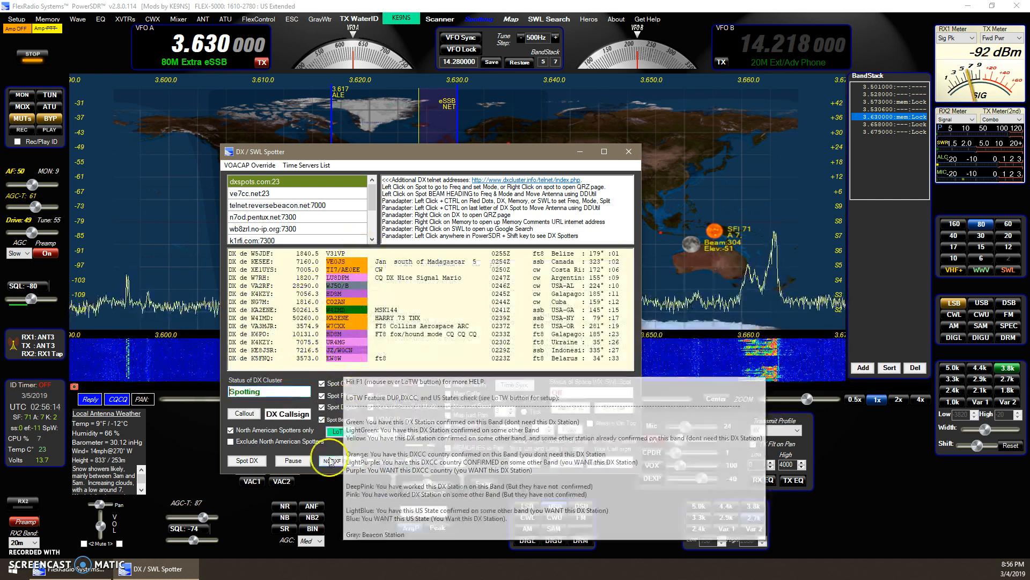
click(328, 460)
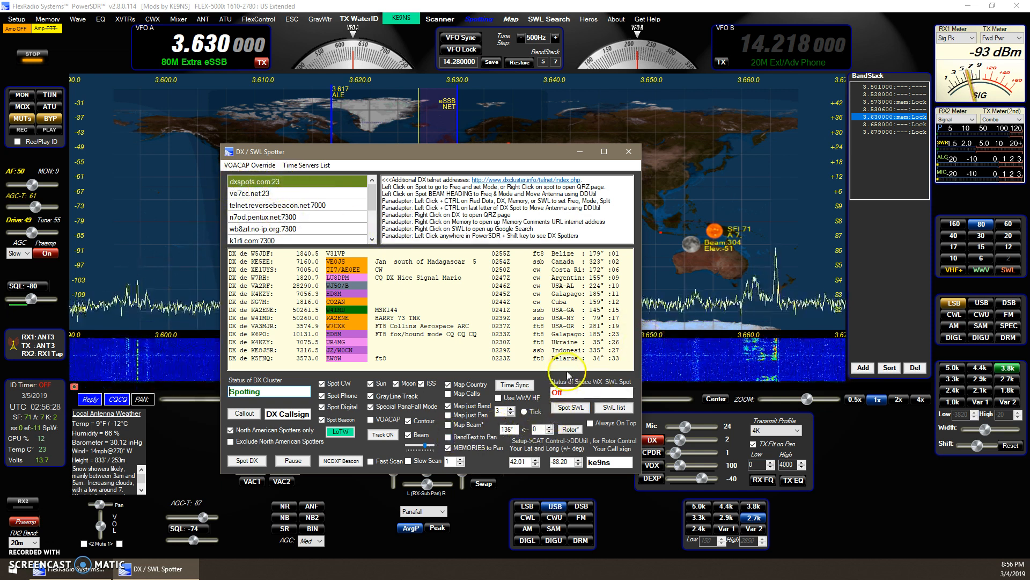
mouse_move(339, 431)
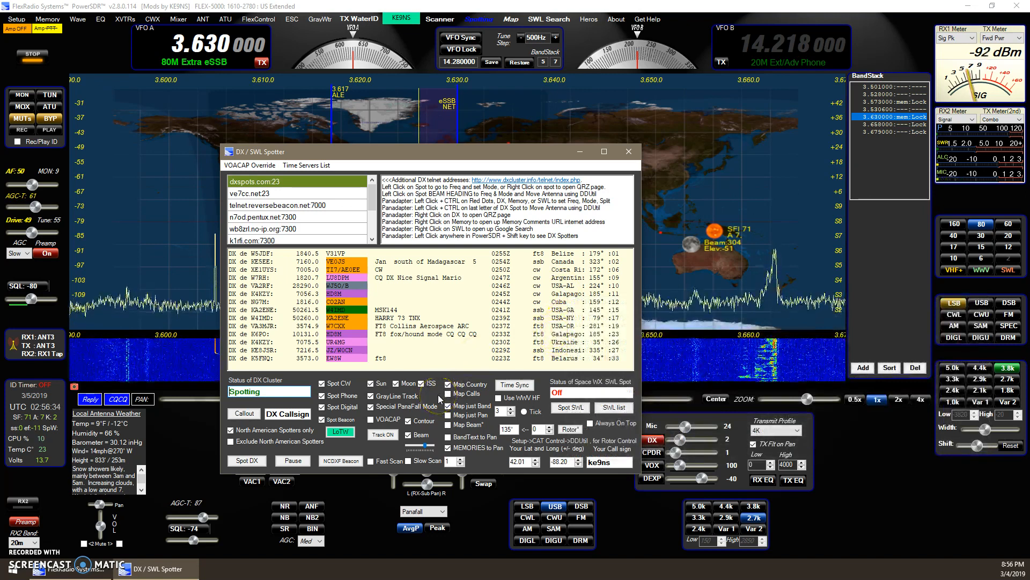
mouse_move(340, 431)
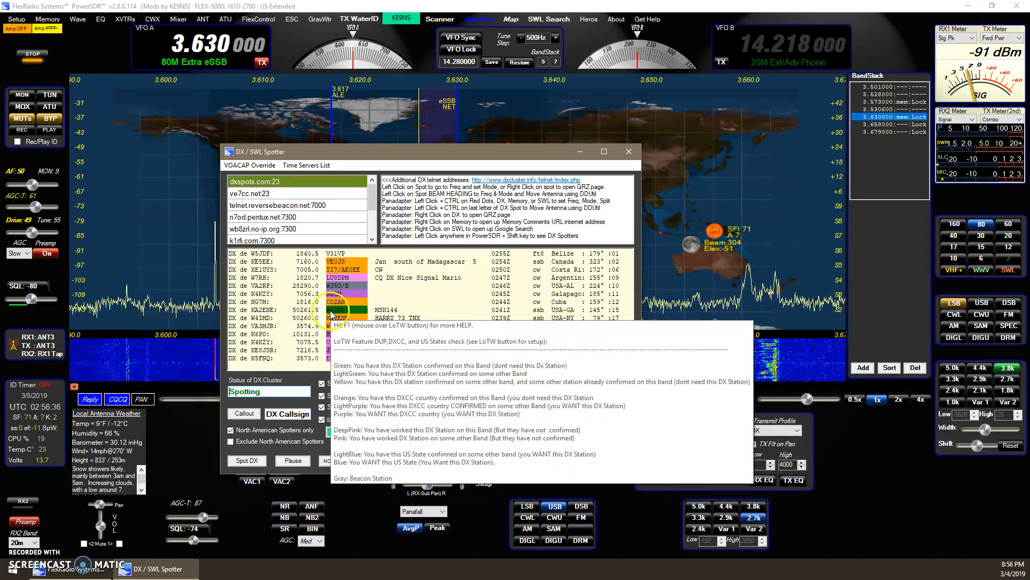
mouse_move(471, 314)
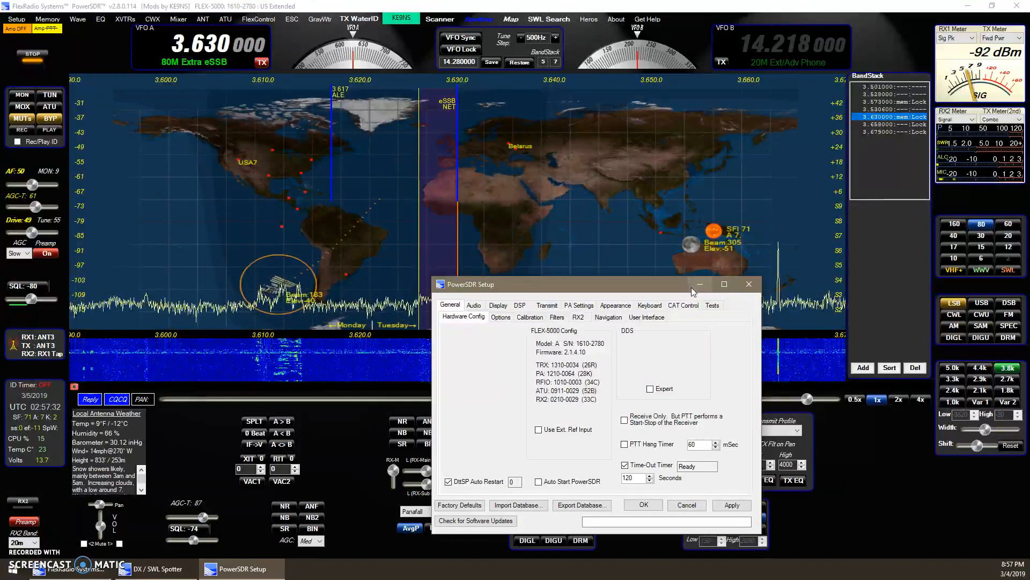
mouse_move(699, 283)
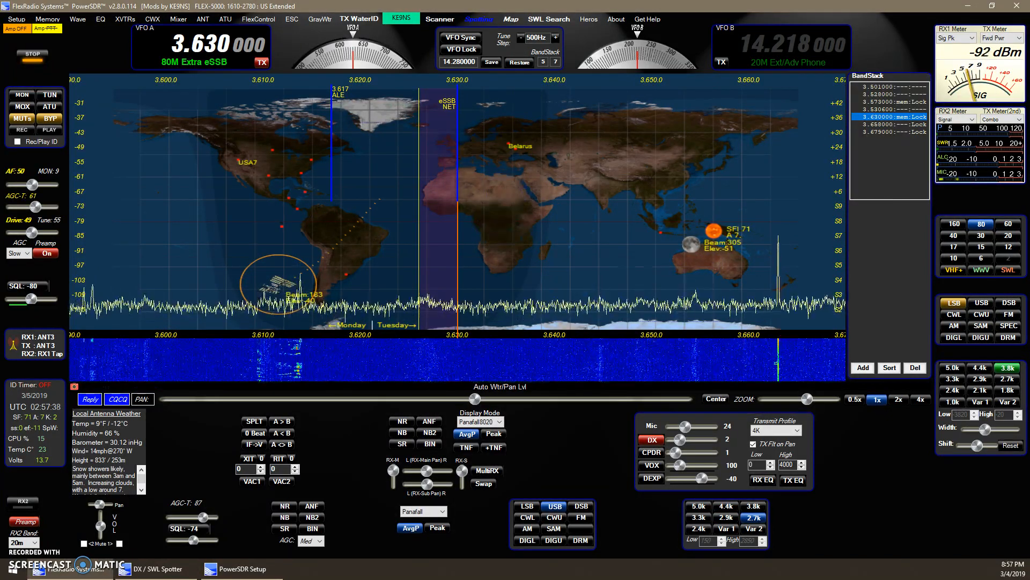
mouse_move(33, 56)
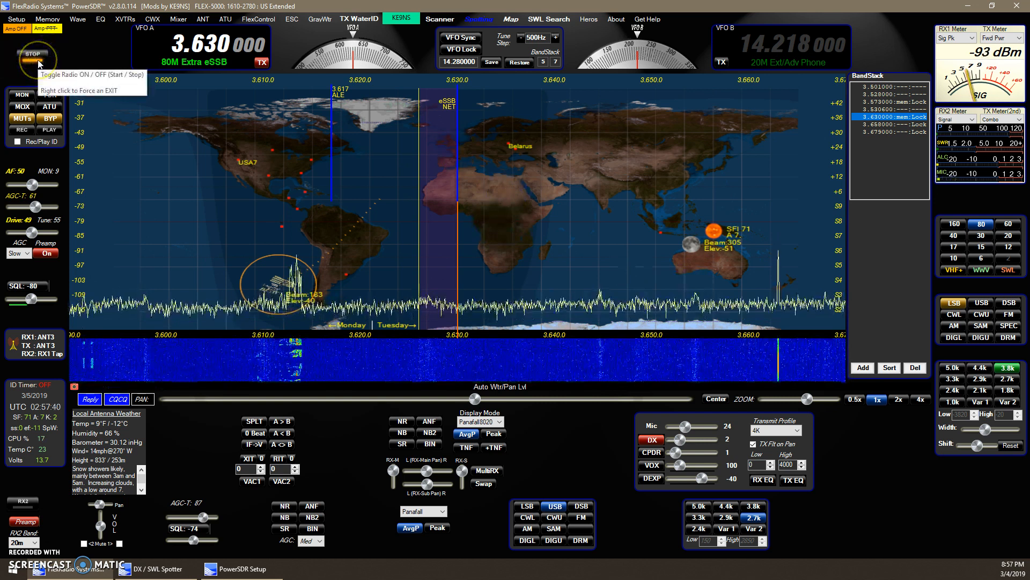
Stop and restart the radio so reception resumes on 3.630 MHz
click(32, 54)
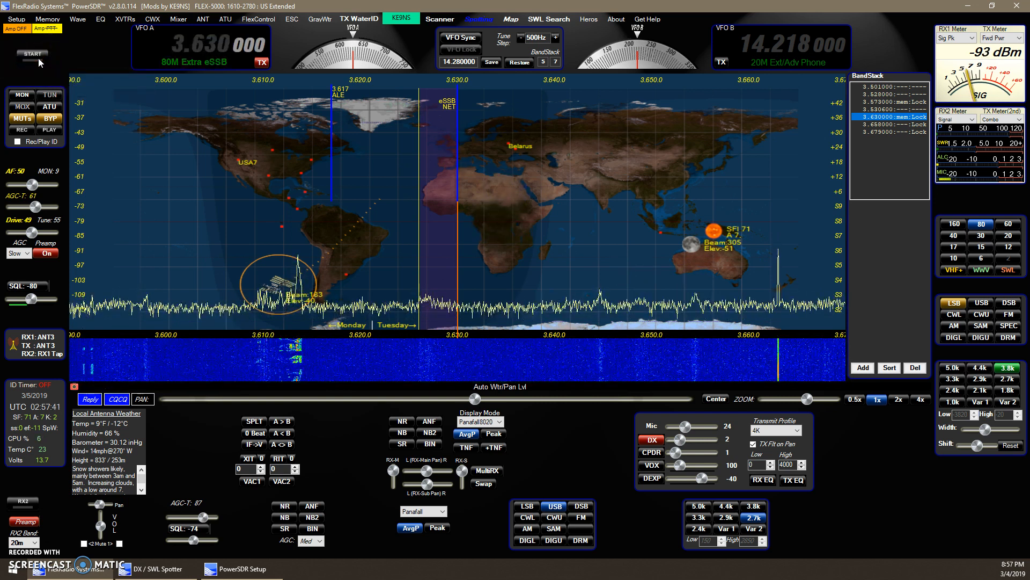
click(32, 54)
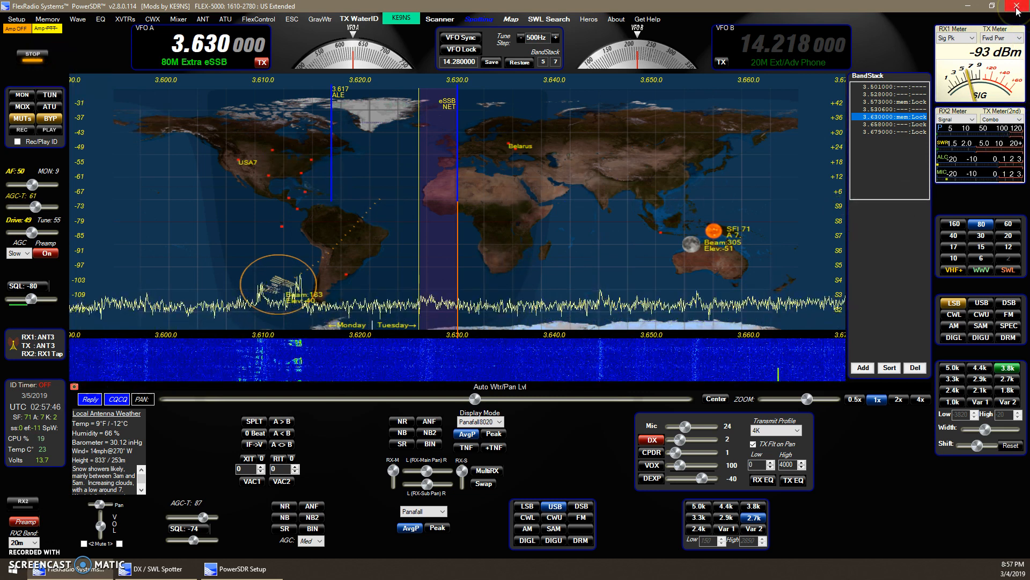
mouse_move(116, 104)
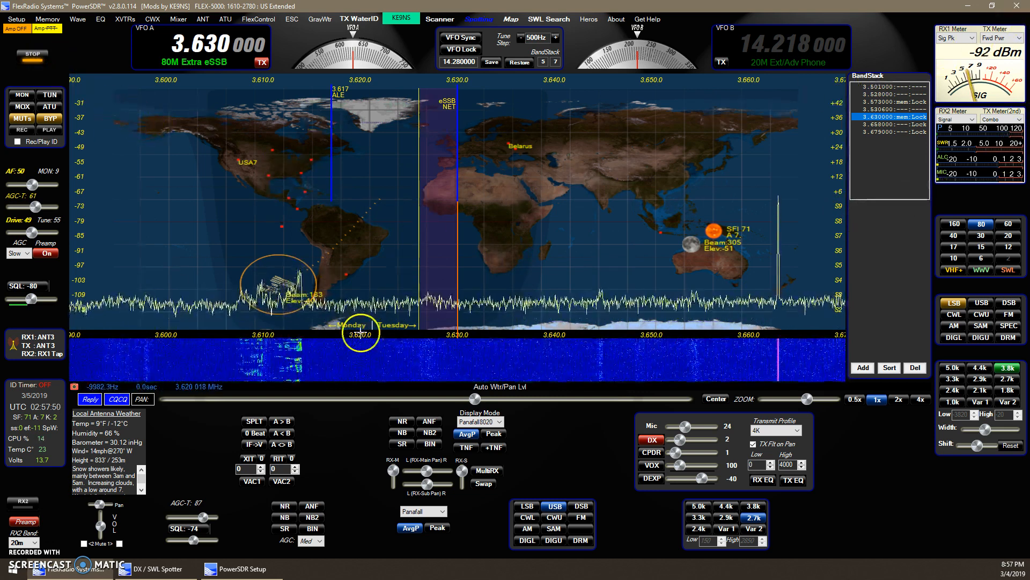
mouse_move(352, 415)
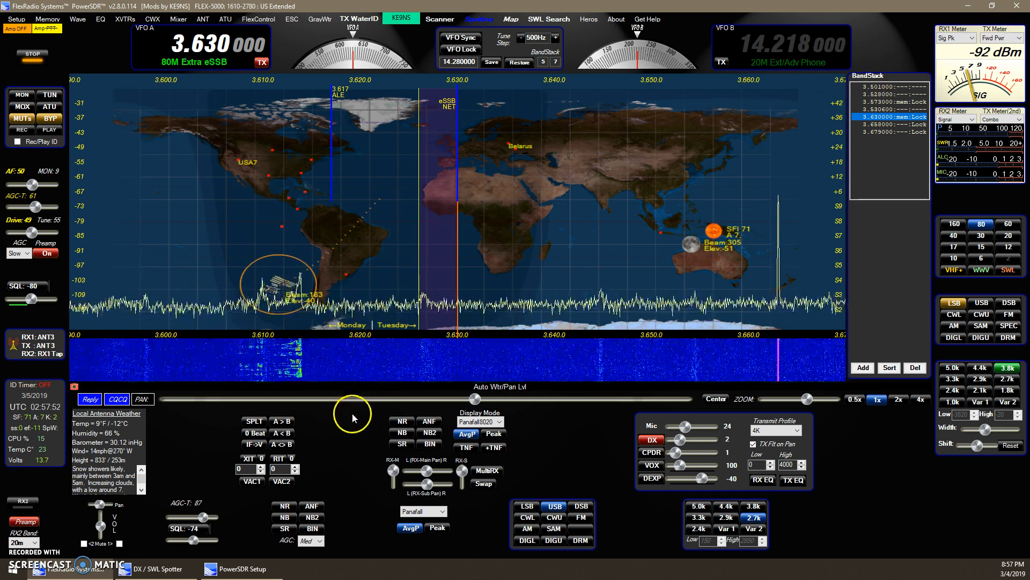
mouse_move(516, 83)
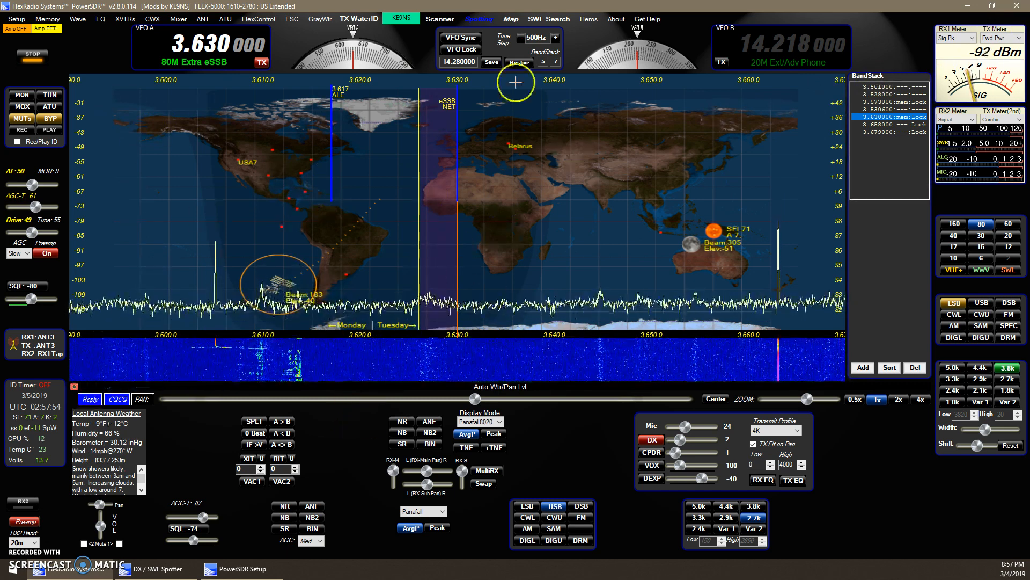
mouse_move(156, 214)
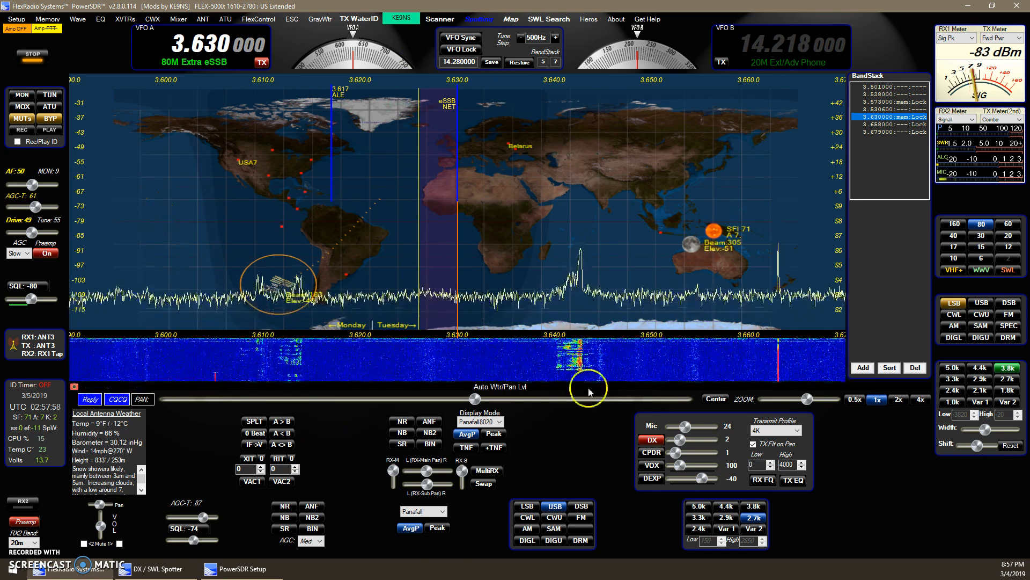
mouse_move(192, 407)
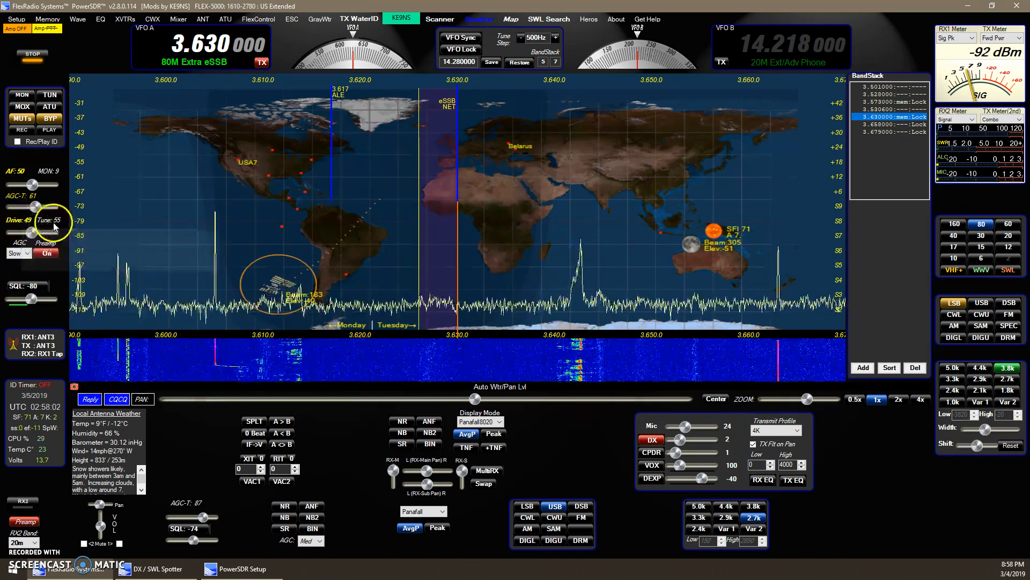
mouse_move(18, 219)
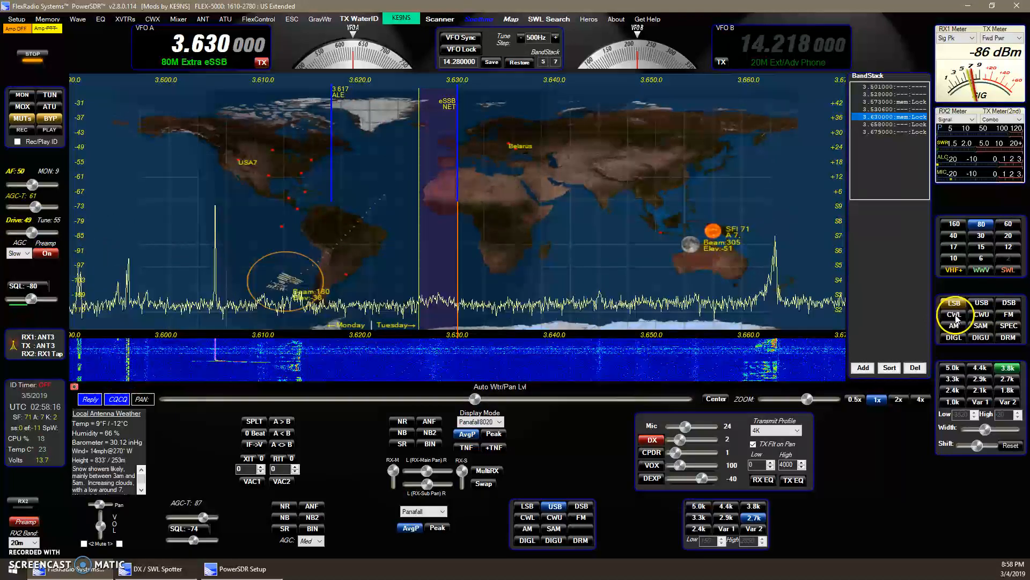
click(981, 315)
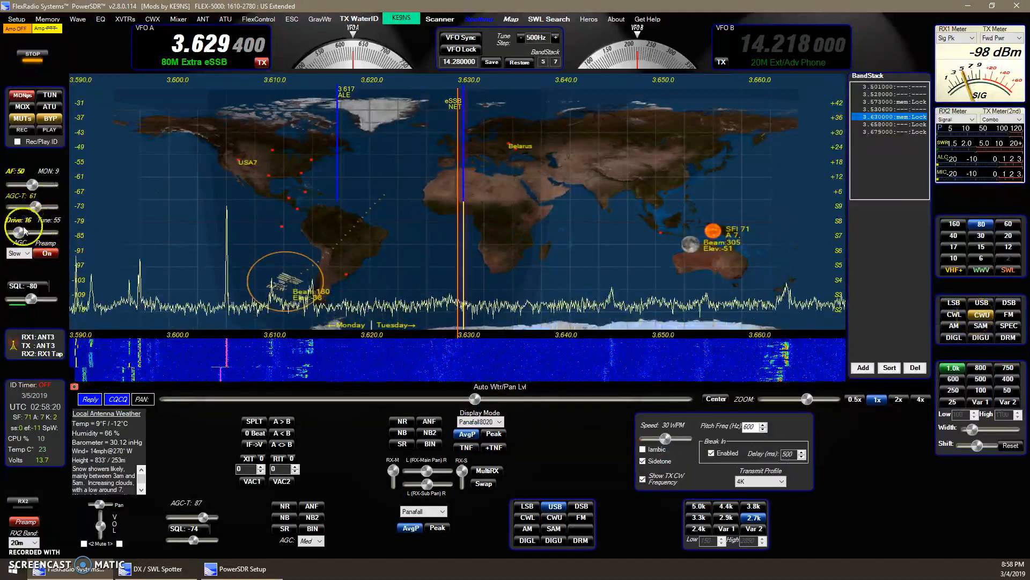
click(22, 230)
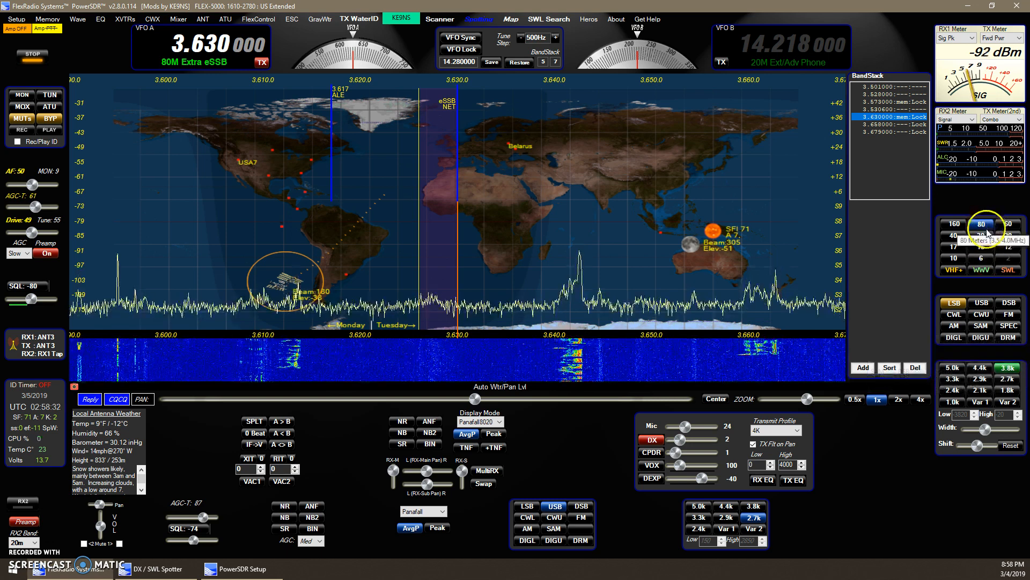
click(983, 224)
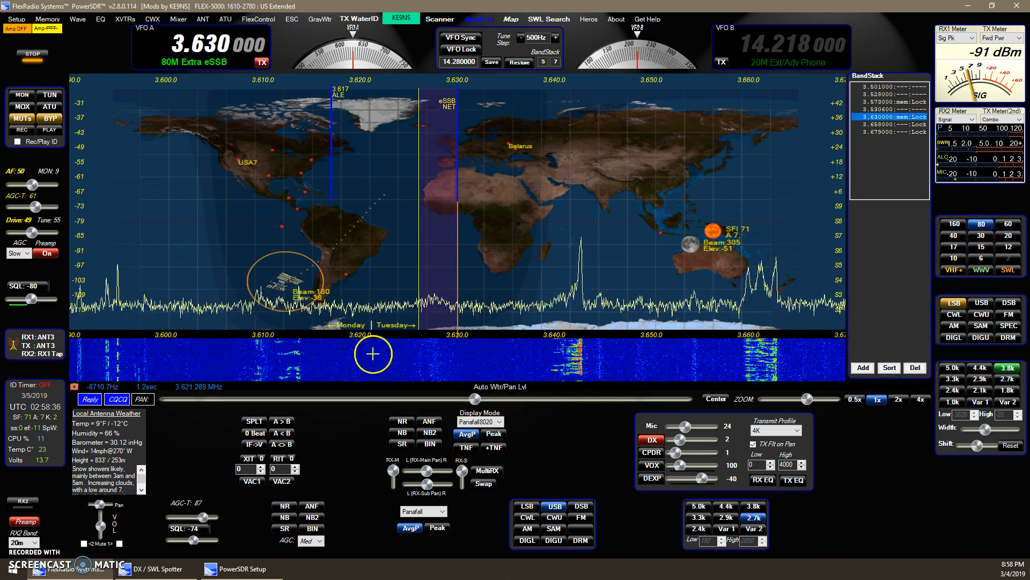
mouse_move(370, 298)
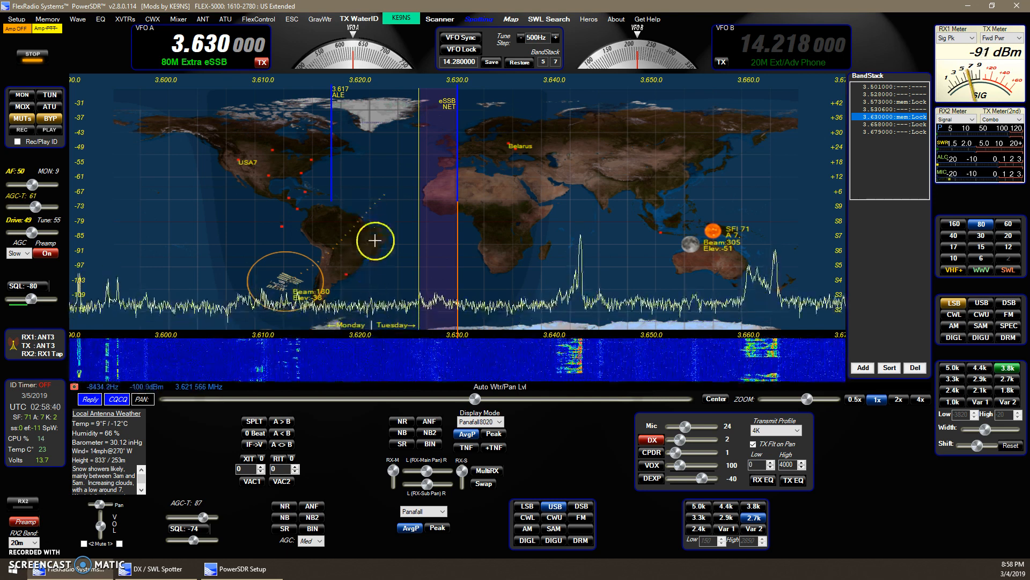
mouse_move(359, 327)
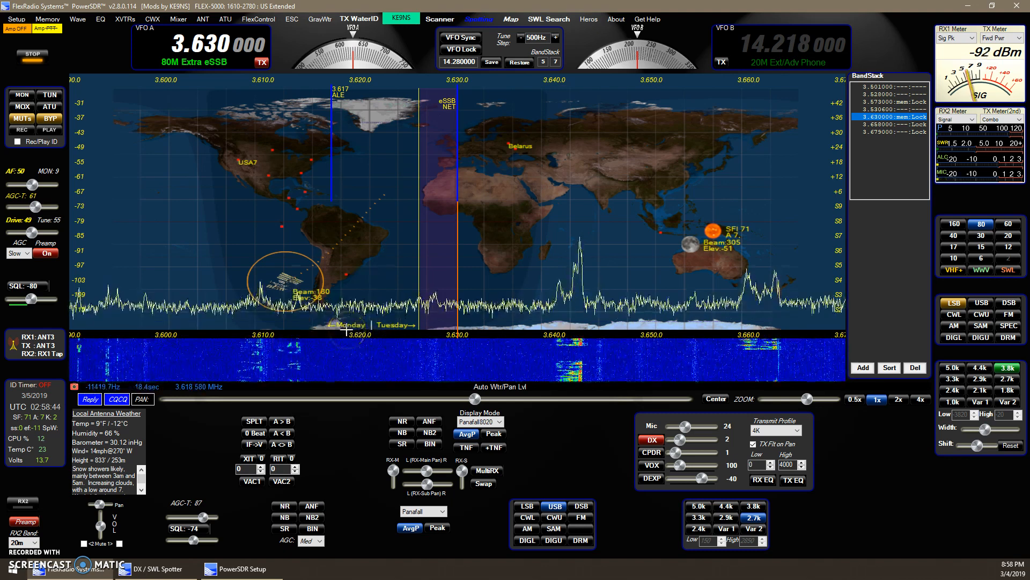
mouse_move(361, 327)
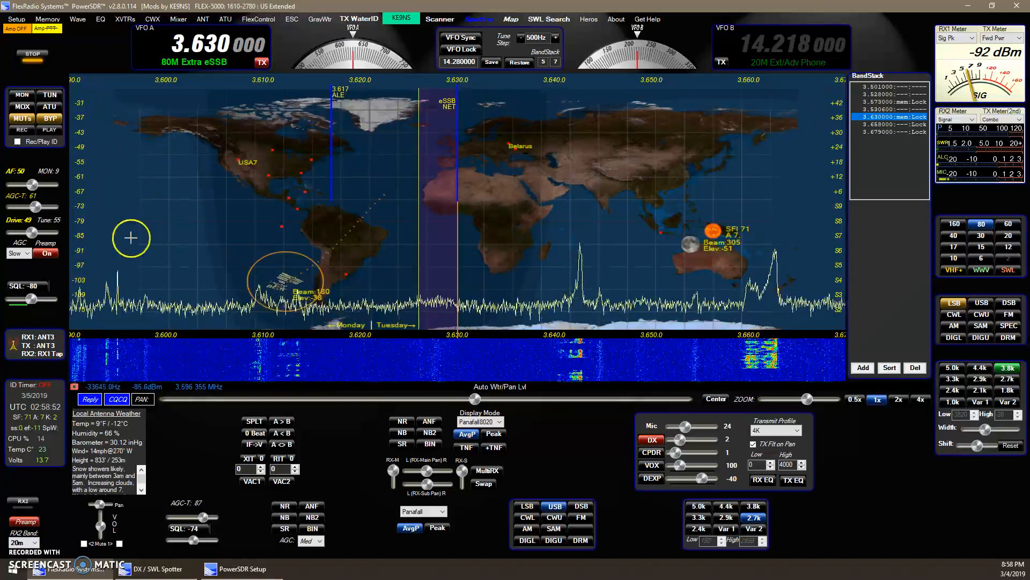
mouse_move(193, 137)
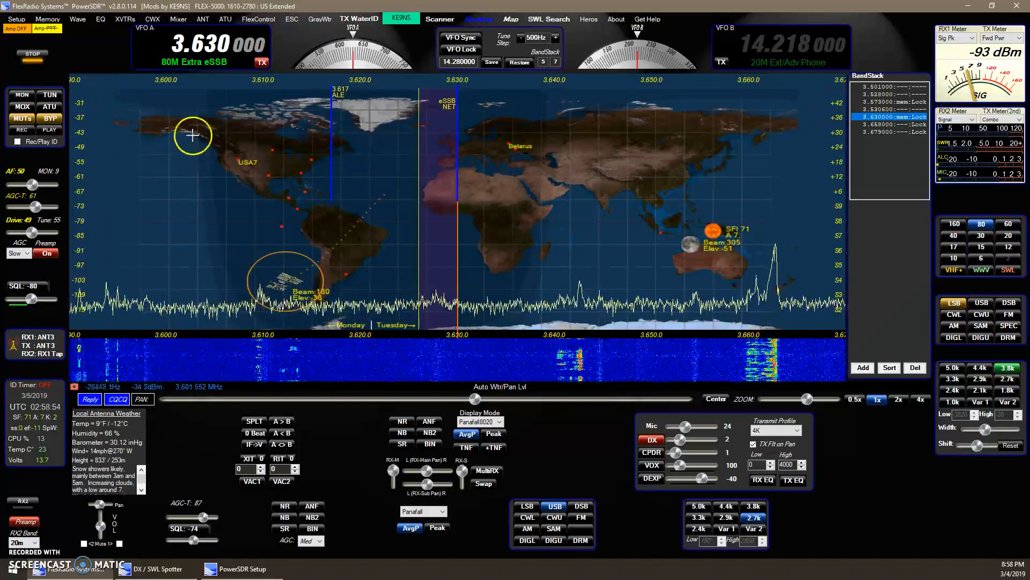
mouse_move(139, 203)
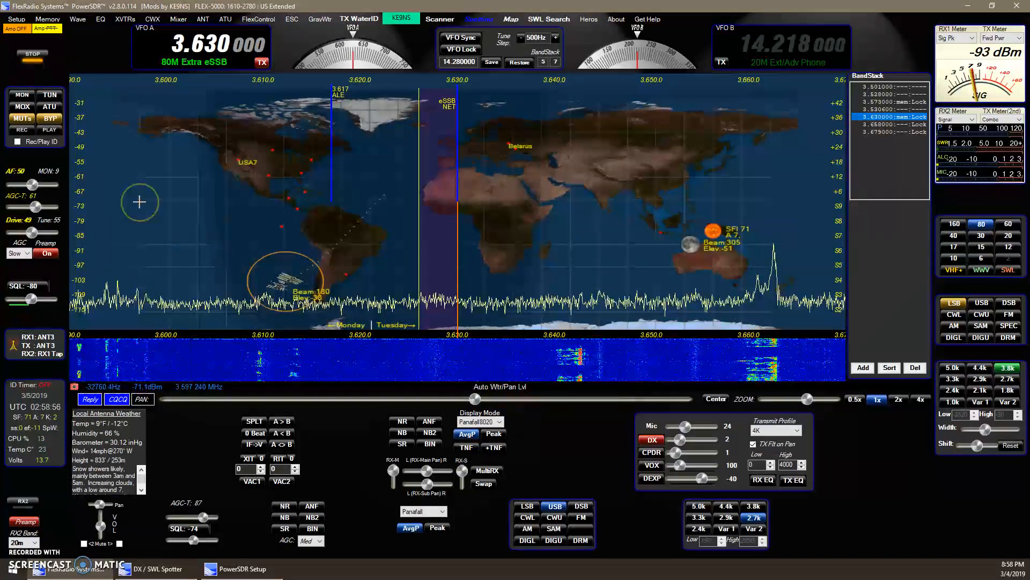
mouse_move(124, 111)
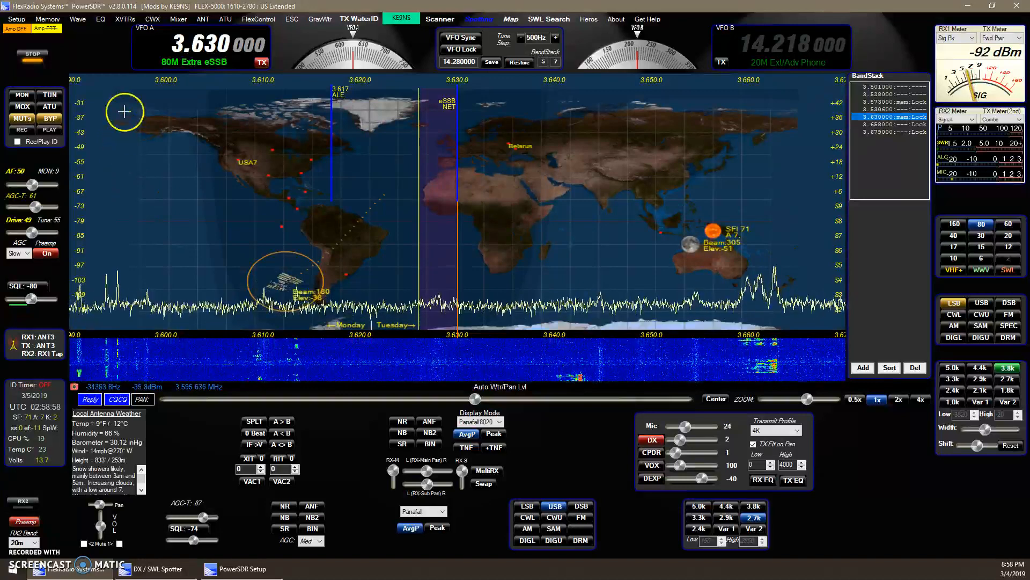
mouse_move(378, 316)
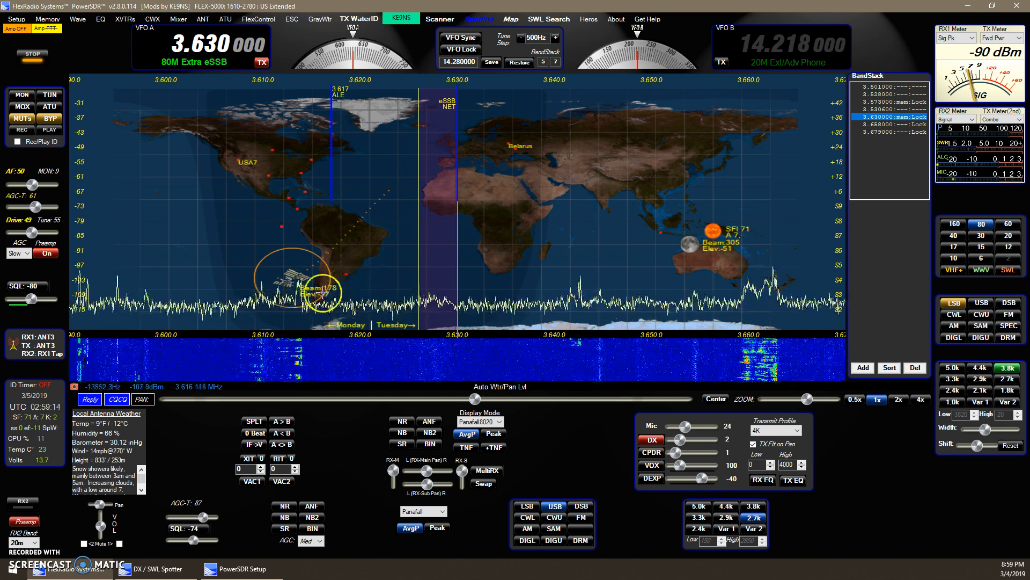
Put the receiver into CWU mode on 3.6294 MHz in the 80-metre band
click(31, 55)
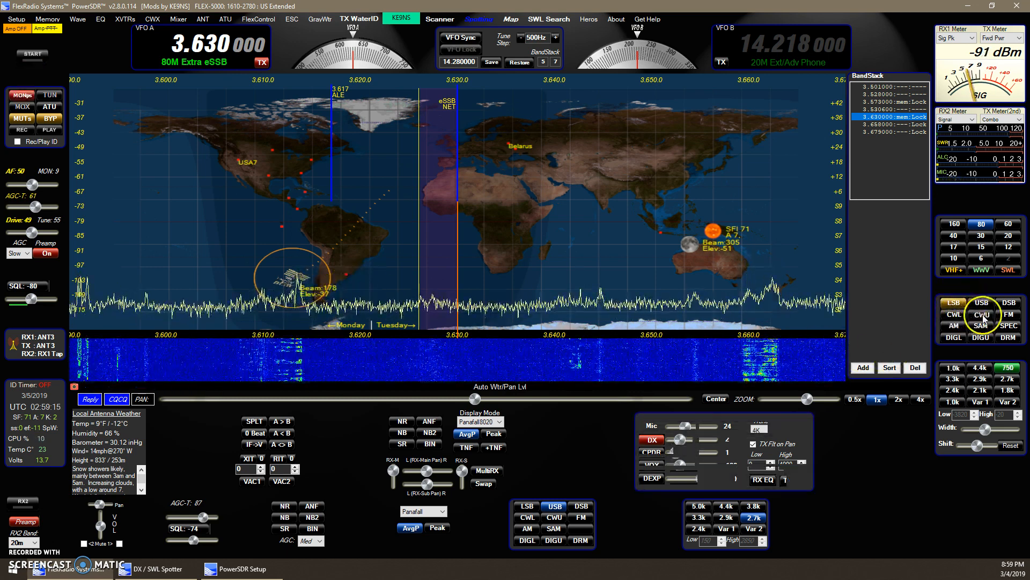
click(980, 316)
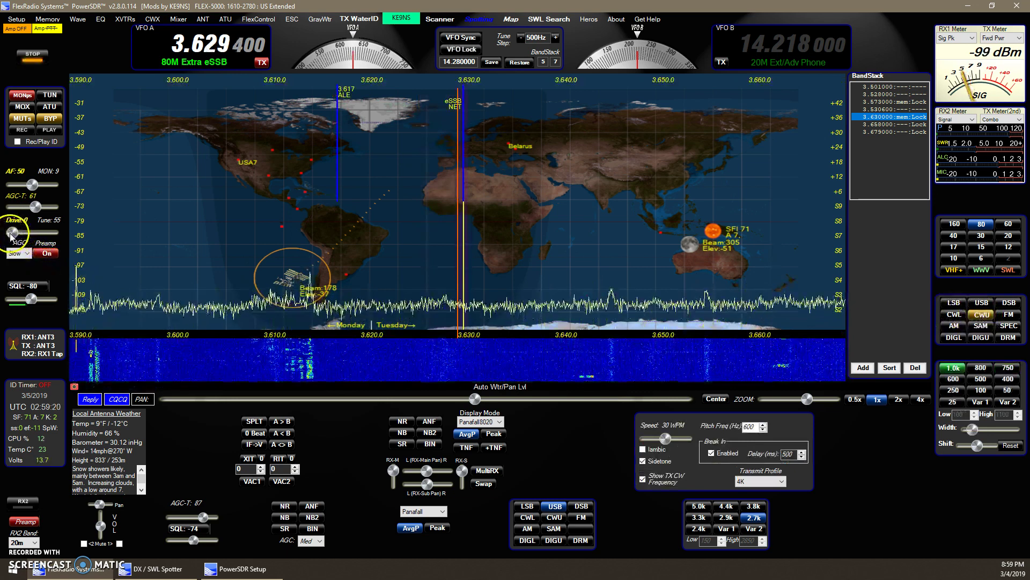
mouse_move(486, 271)
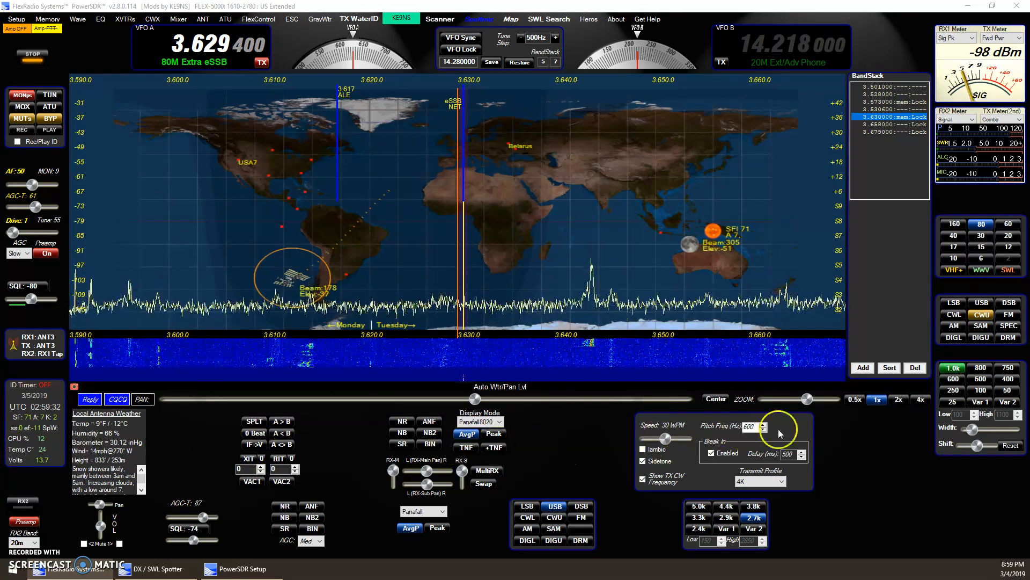
mouse_move(591, 253)
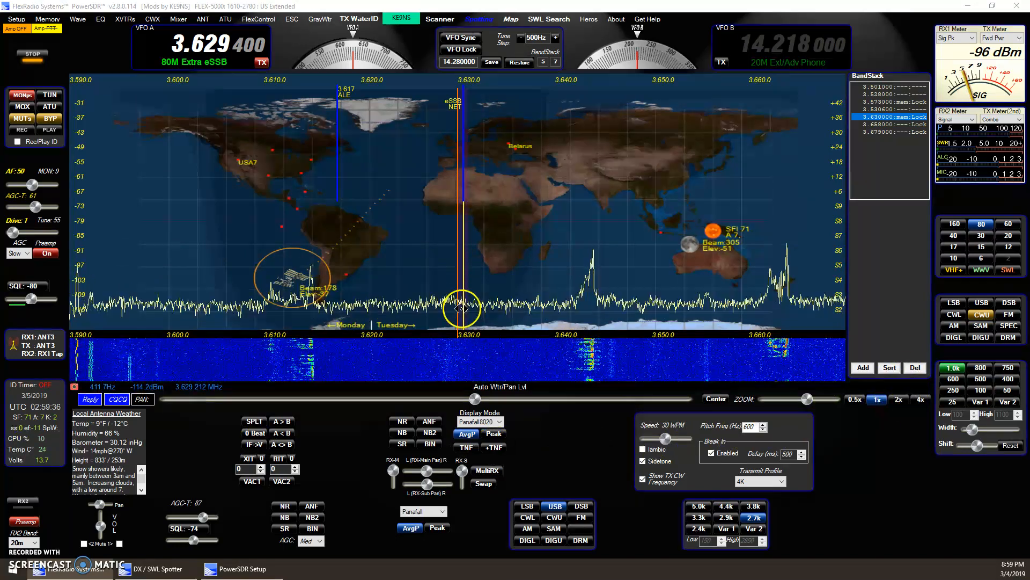
mouse_move(474, 208)
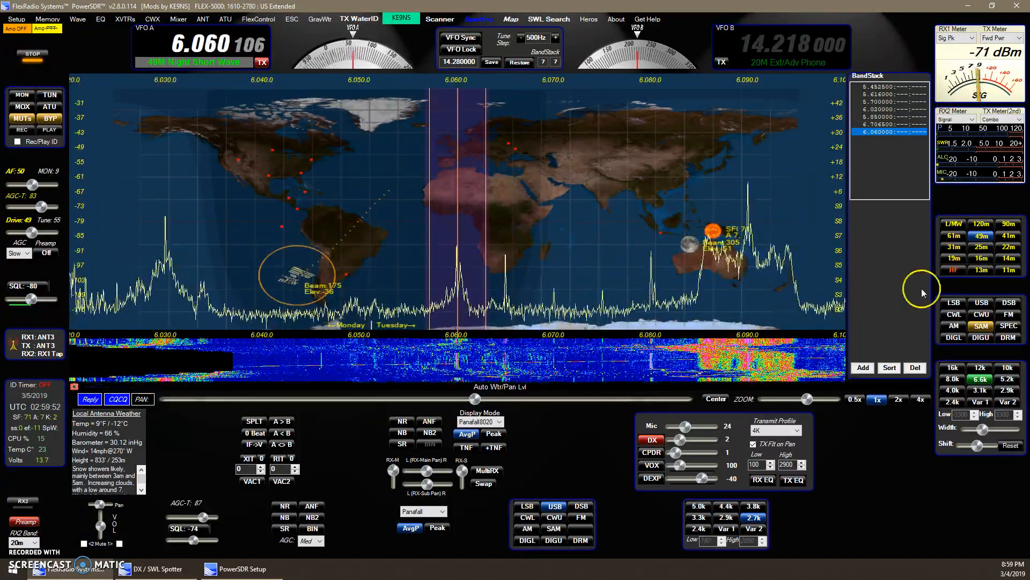
mouse_move(614, 280)
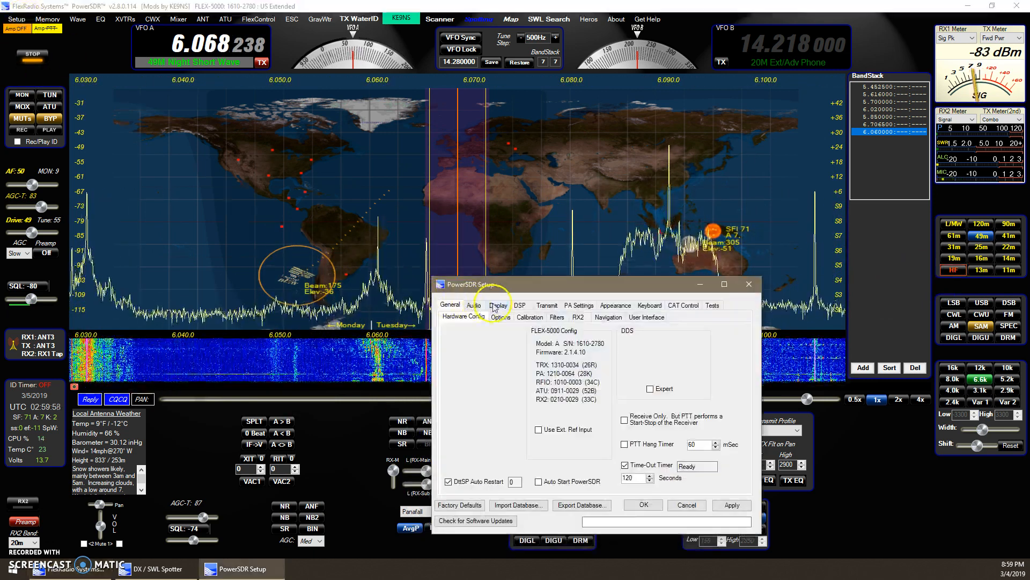
Review the Avg Pan Move option on the Setup Display page and confirm with OK
click(498, 304)
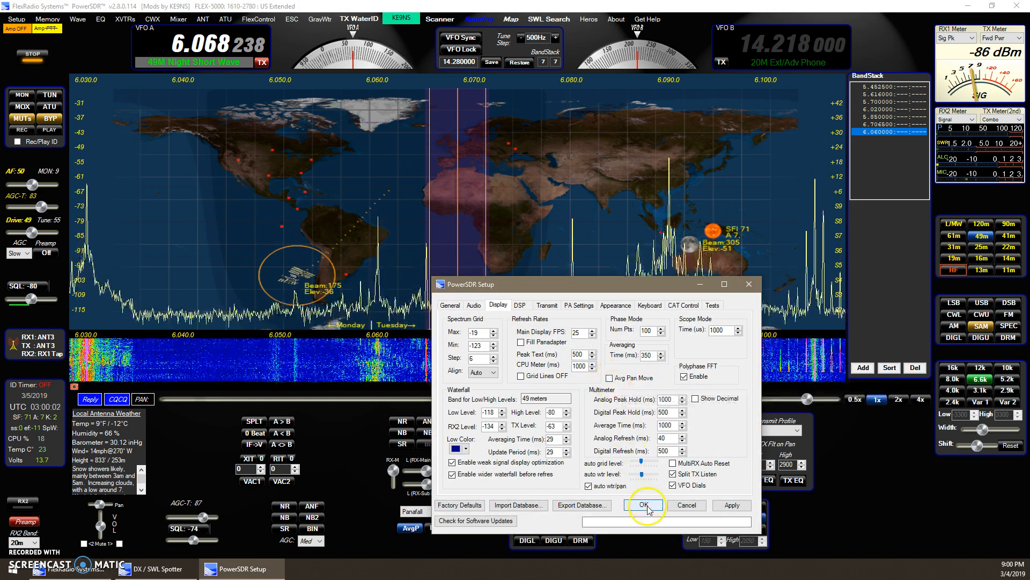
click(643, 504)
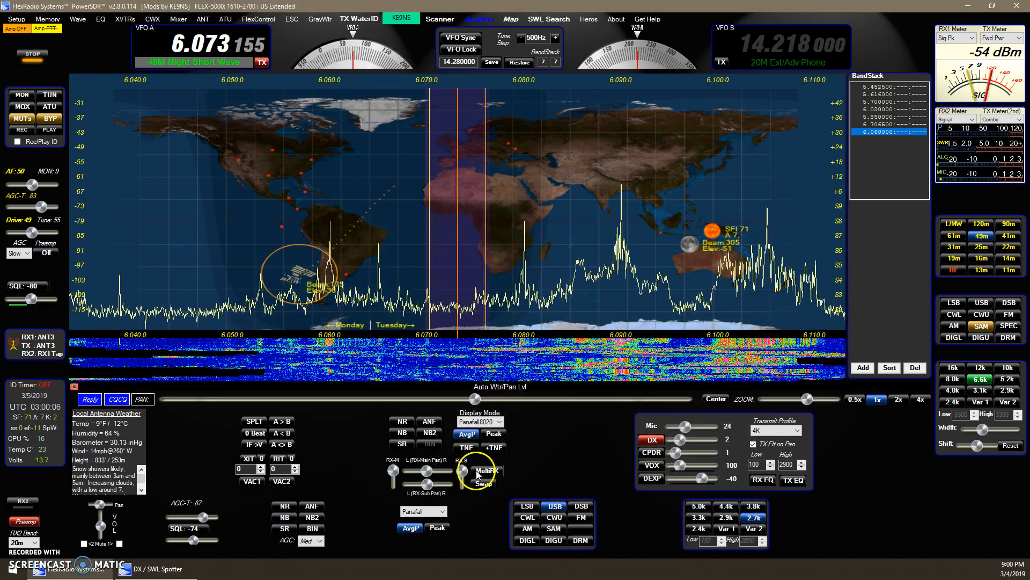
mouse_move(467, 434)
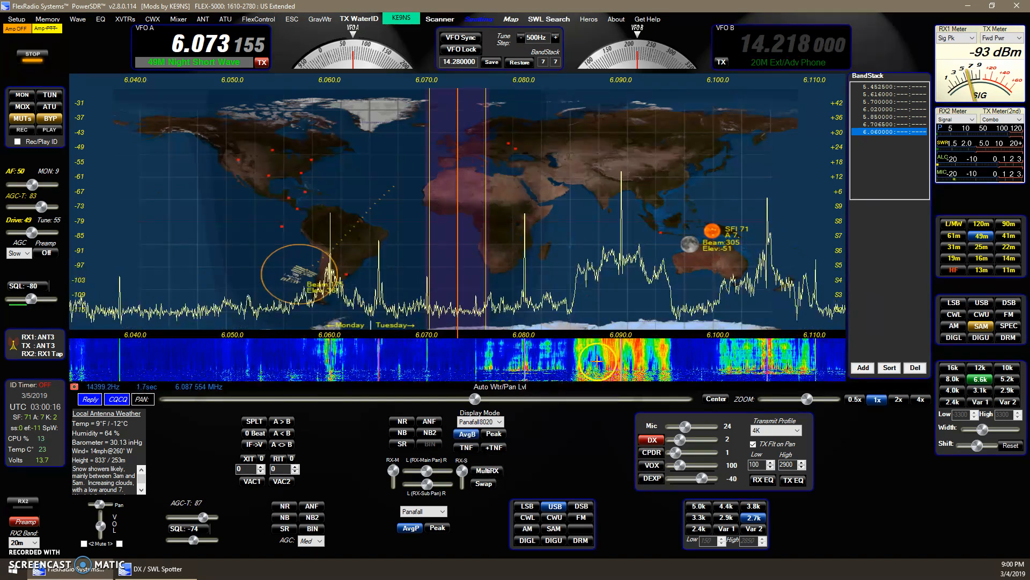
Recheck the Display settings and confirm them again before tuning toward 6.073 MHz
click(467, 434)
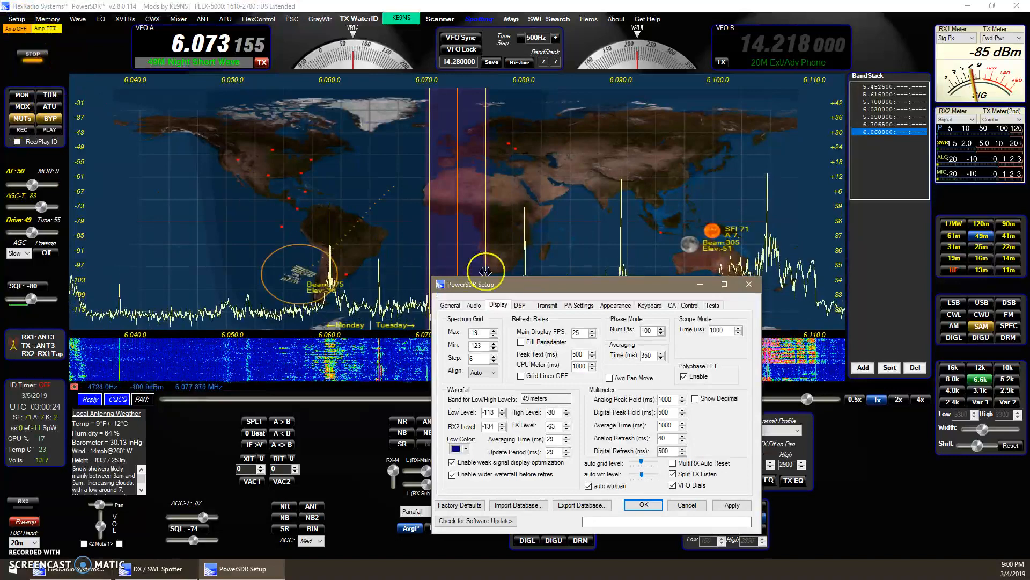
click(643, 504)
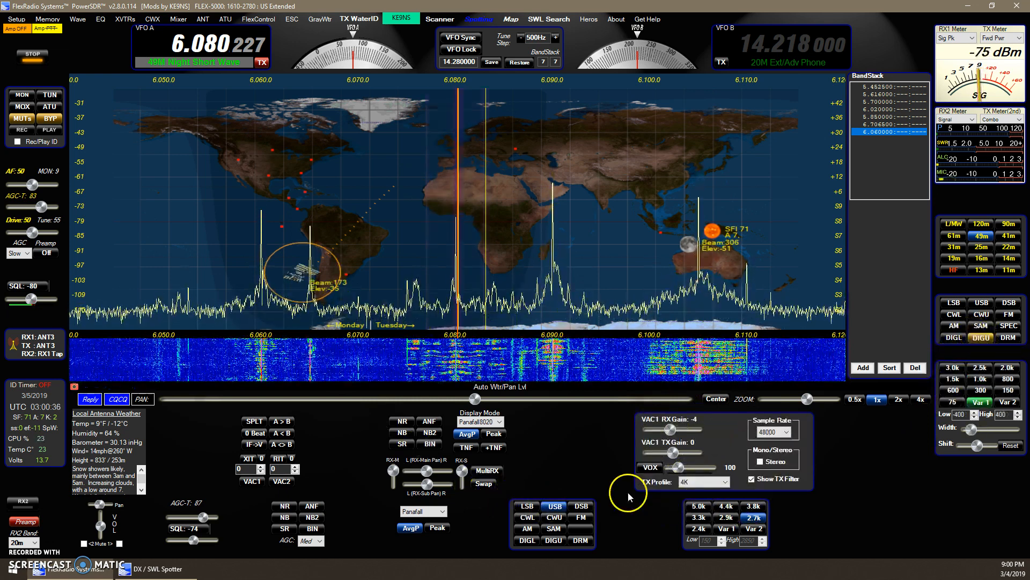
mouse_move(670, 483)
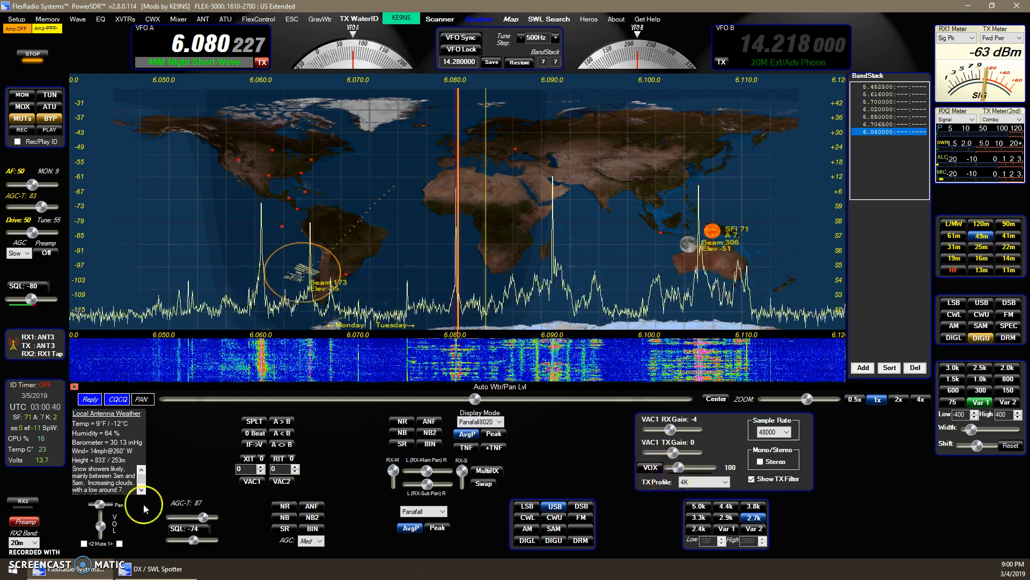
mouse_move(252, 481)
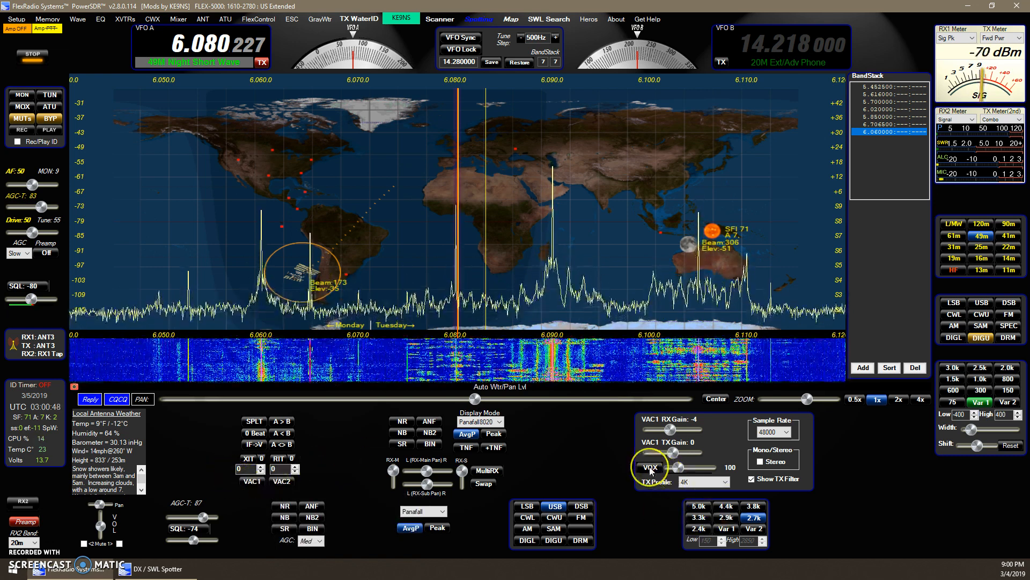
Enable VOX on the VAC1 virtual audio cable while in DIGU at 6.080 MHz
click(651, 467)
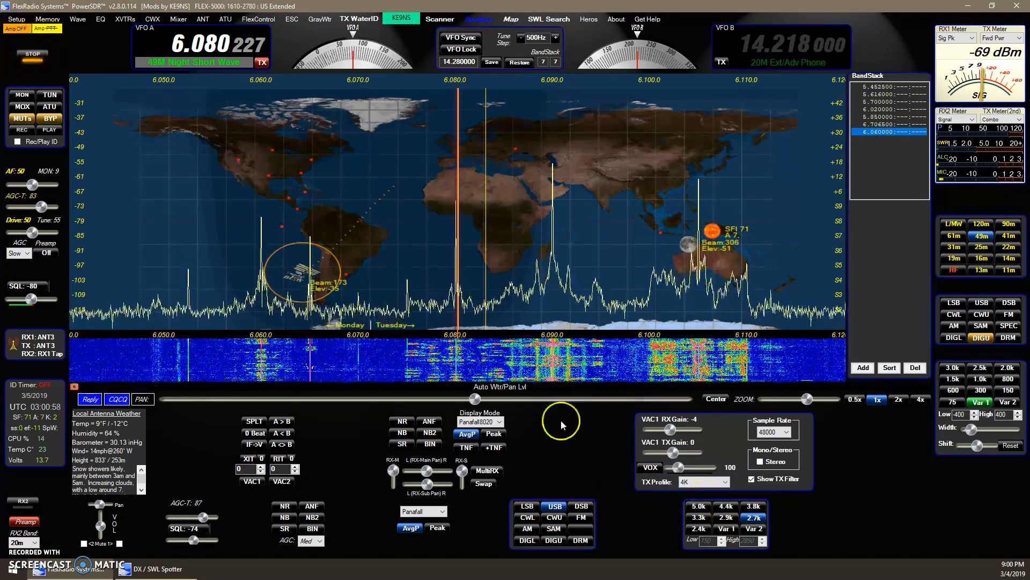
mouse_move(848, 439)
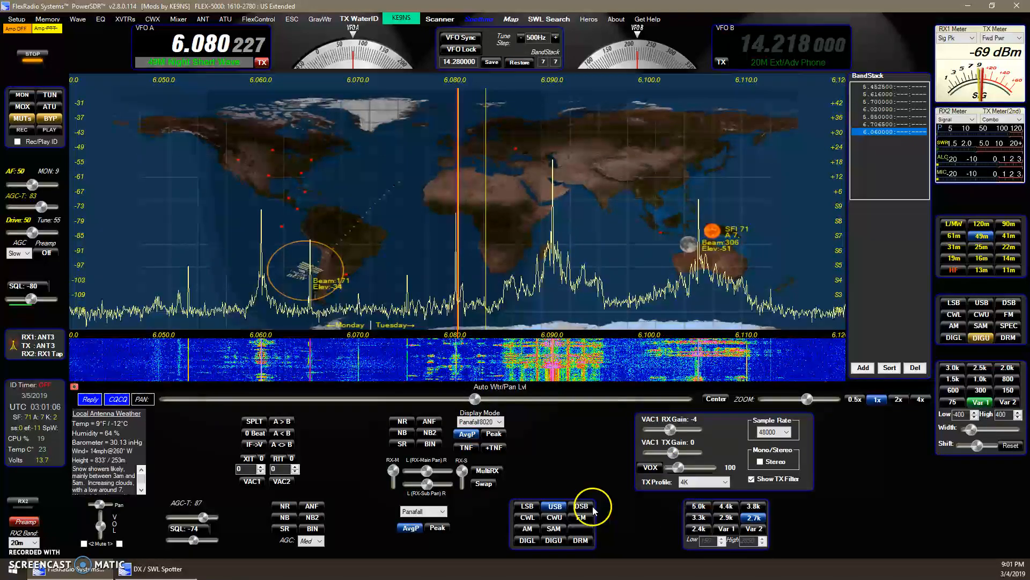
mouse_move(642, 502)
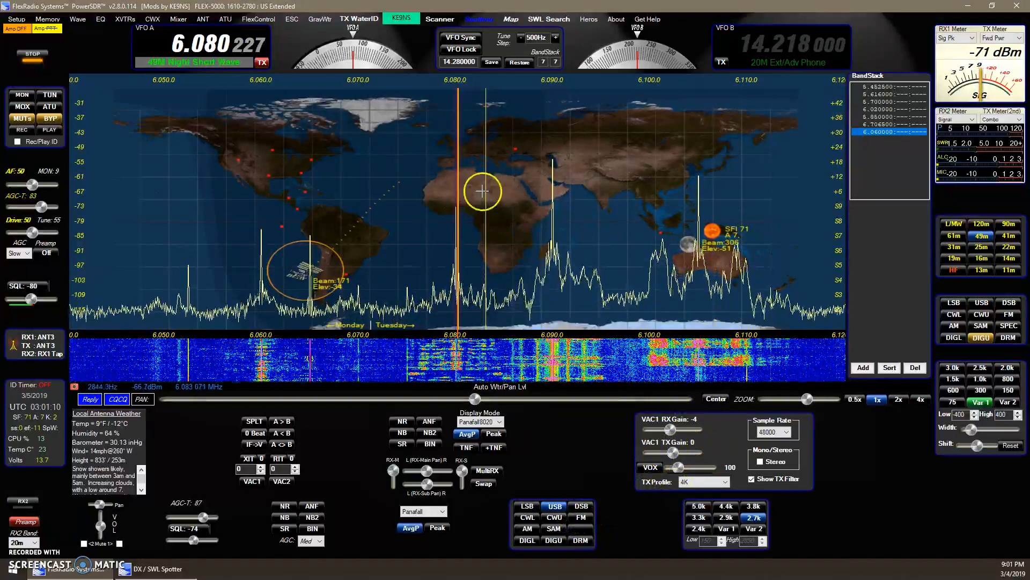
mouse_move(549, 18)
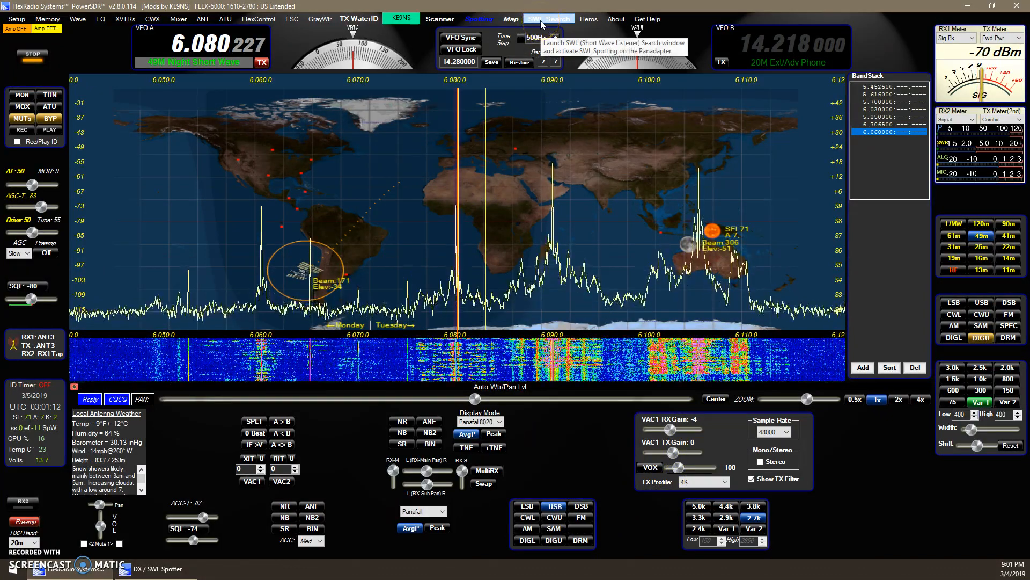
From the SWL station list tune PBS Qinghai 5.990 then WEWN 5.970 MHz, and close the list
click(548, 18)
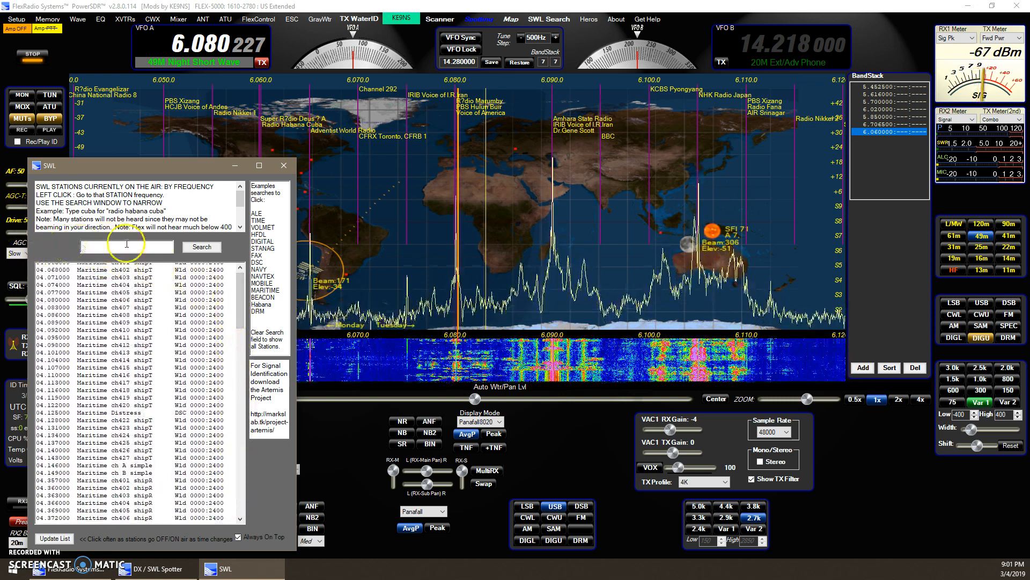
scroll(down, 3)
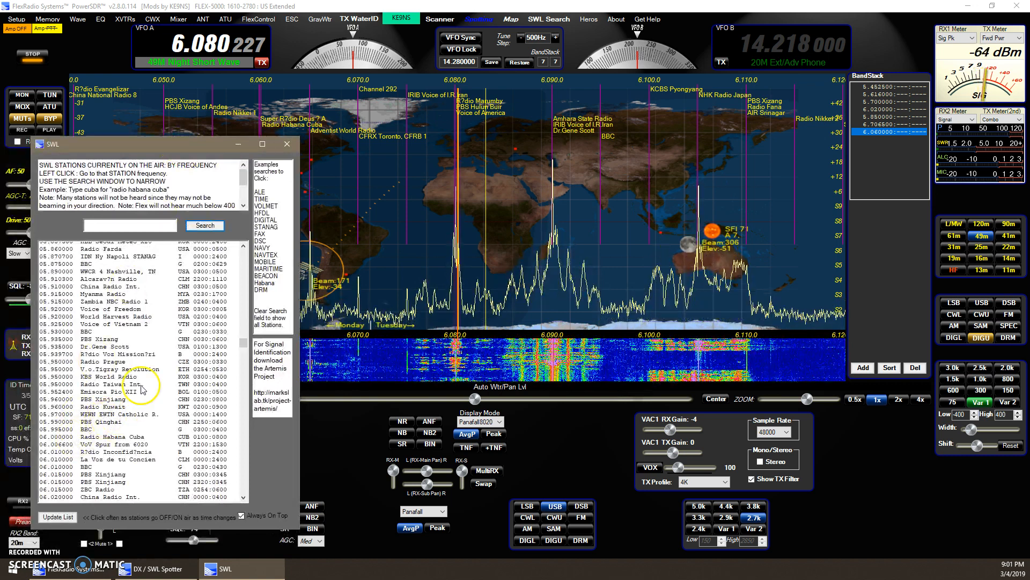
click(98, 420)
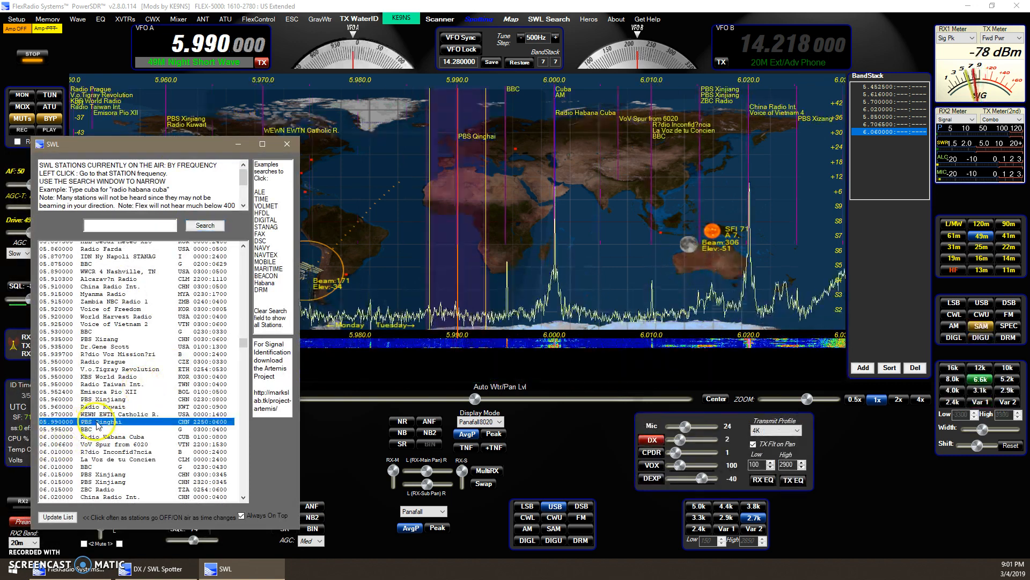
click(118, 413)
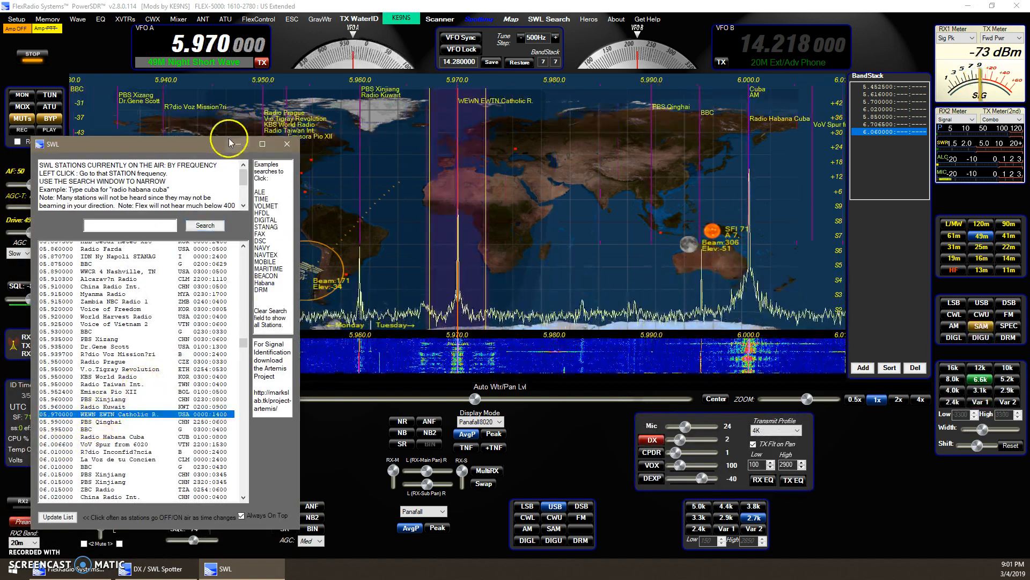
click(288, 143)
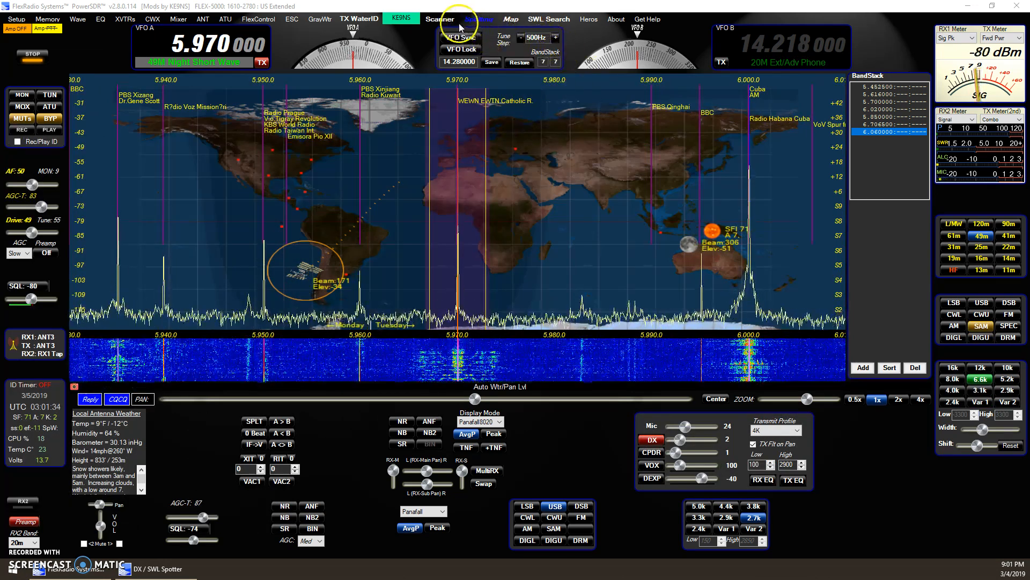
Bring up the Scanner, glance at the Memory channels, and search the SWL group for 'cuba'
click(439, 19)
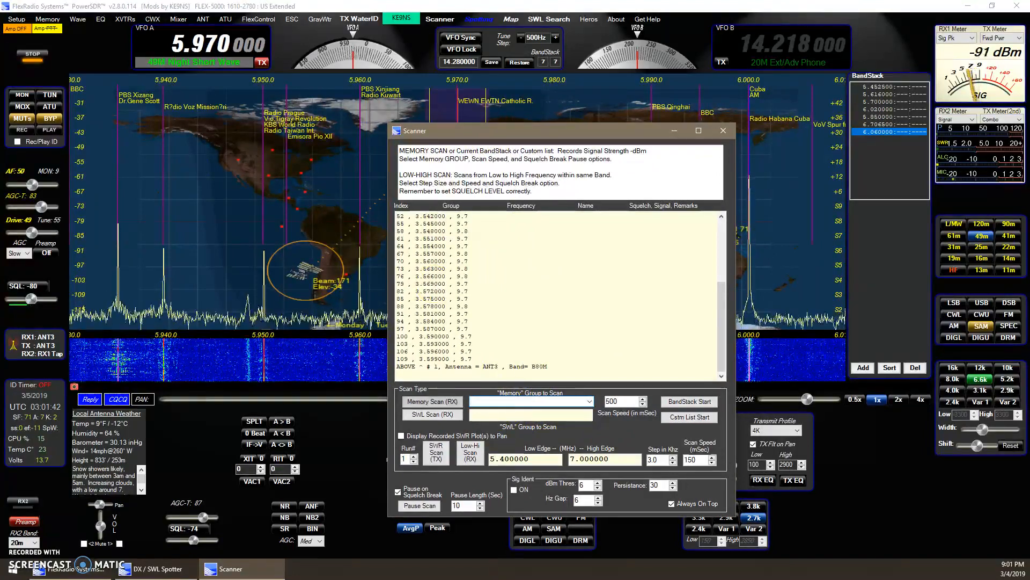
click(46, 18)
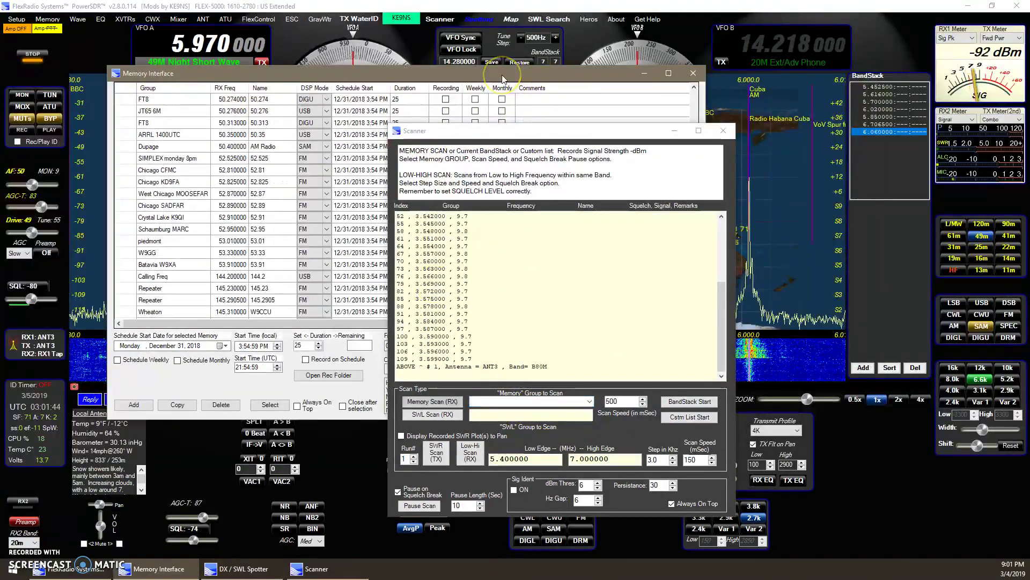
click(692, 73)
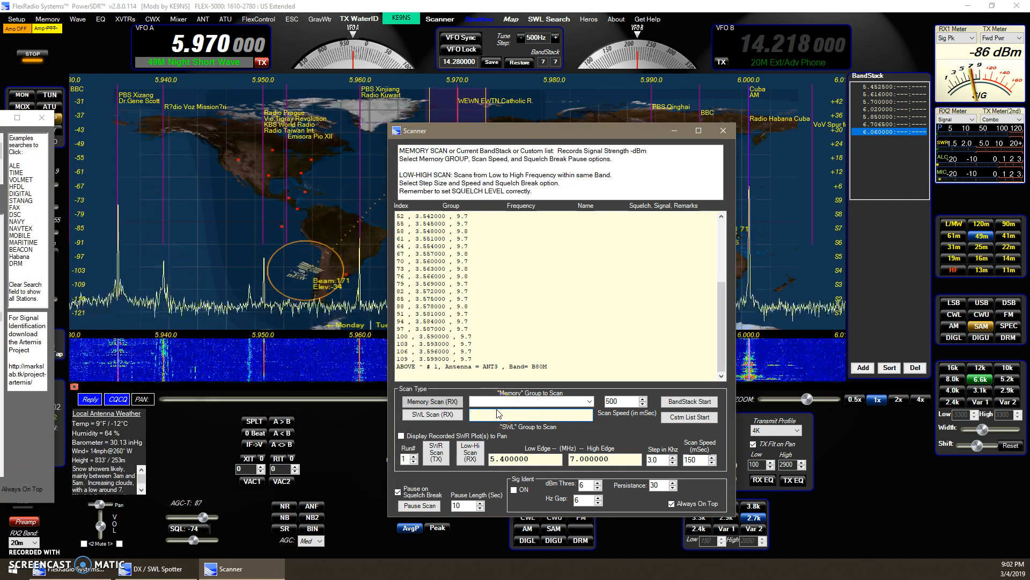
text(cuba)
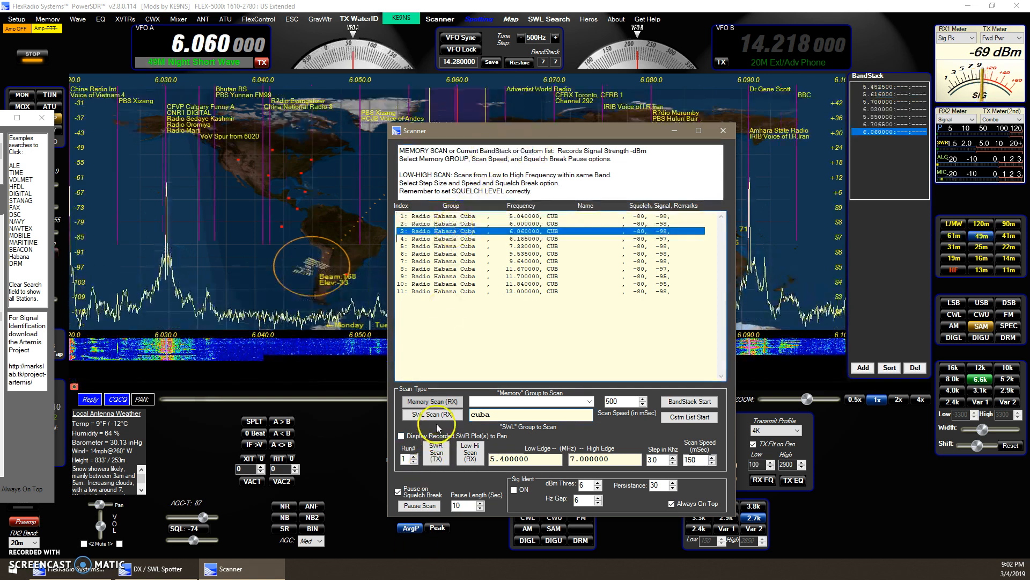
Start the SWL receive scan through the Radio Habana Cuba frequencies
click(431, 414)
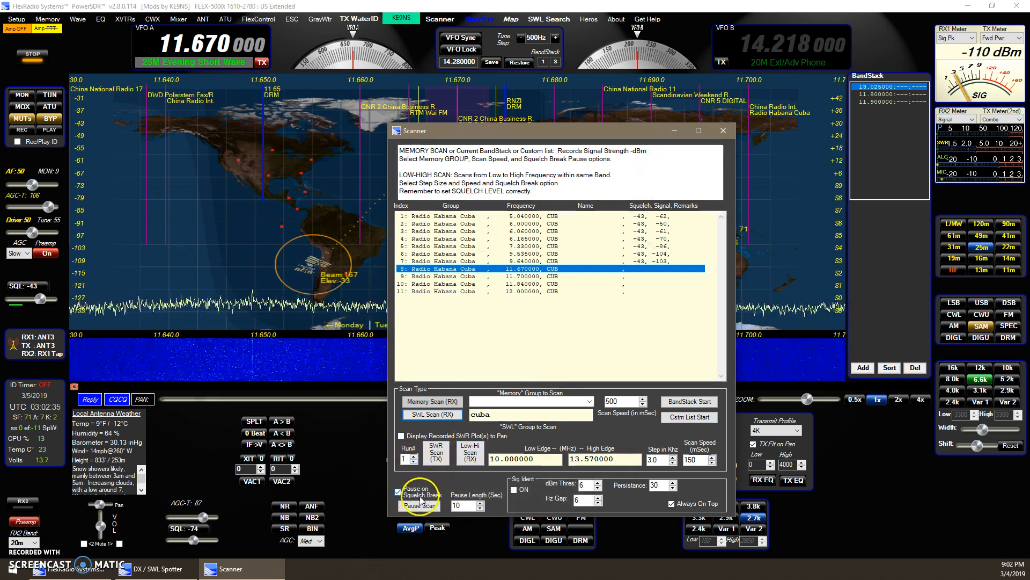
mouse_move(106, 321)
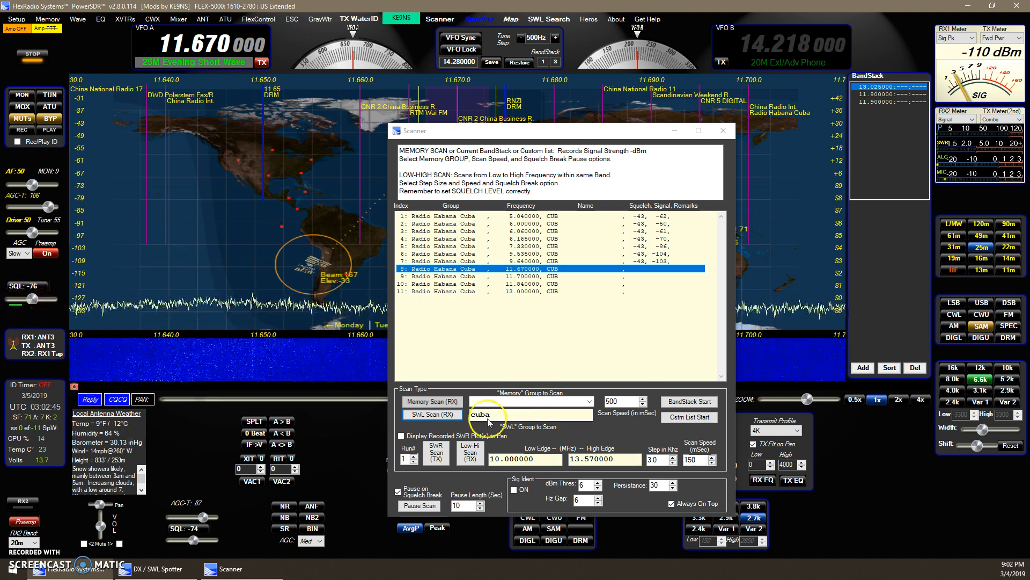
mouse_move(657, 260)
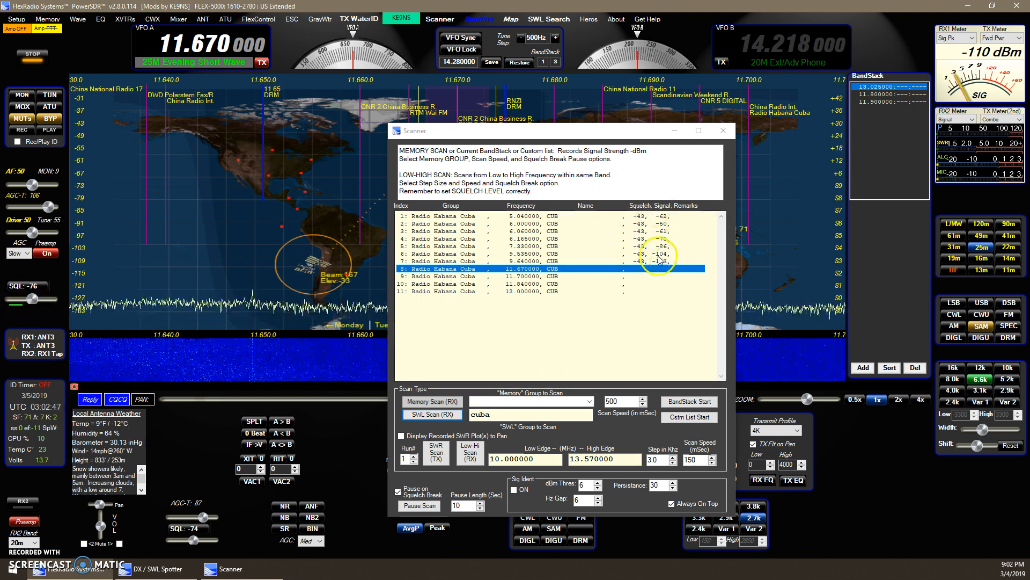
mouse_move(461, 275)
text(m)
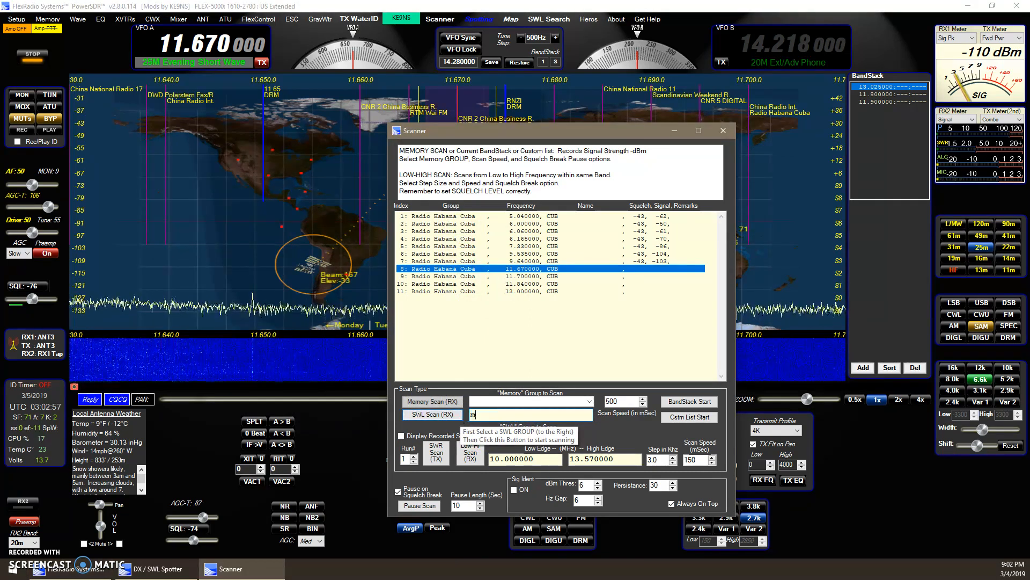
Search the SWL group for 'maritime', browse the ship channels, then minimize the Scanner
text(aritime)
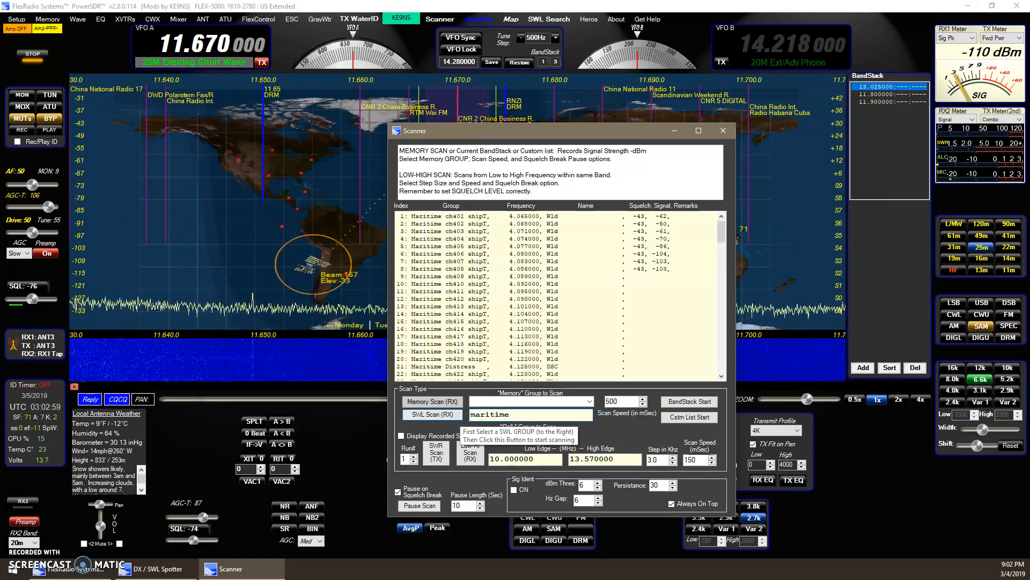
scroll(down, 3)
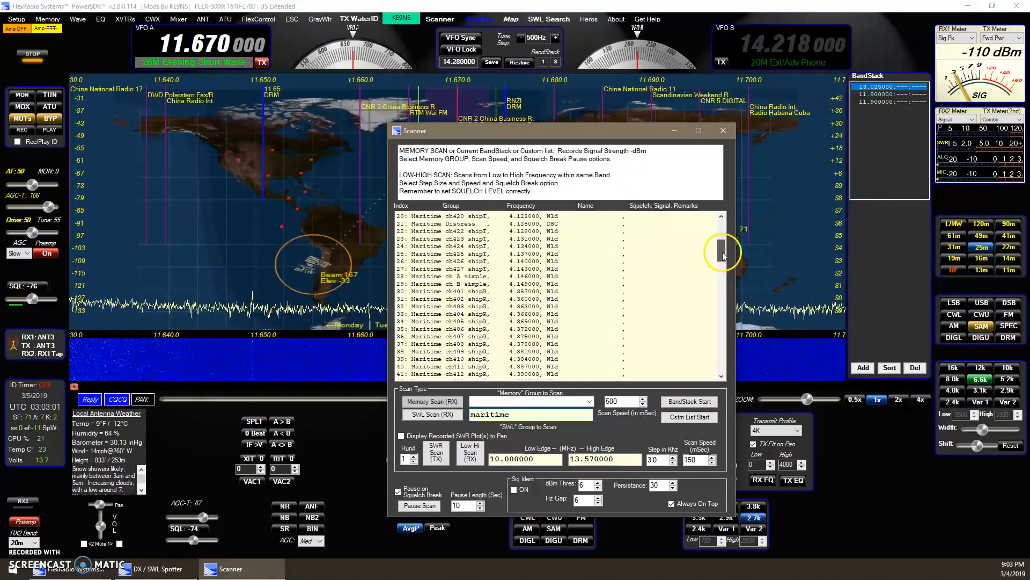
scroll(down, 3)
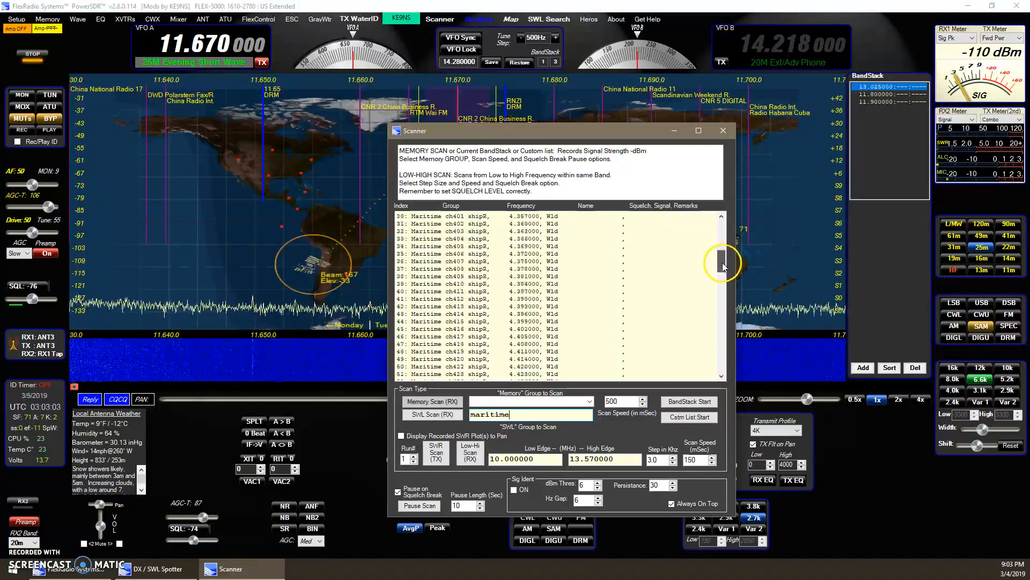
scroll(up, 3)
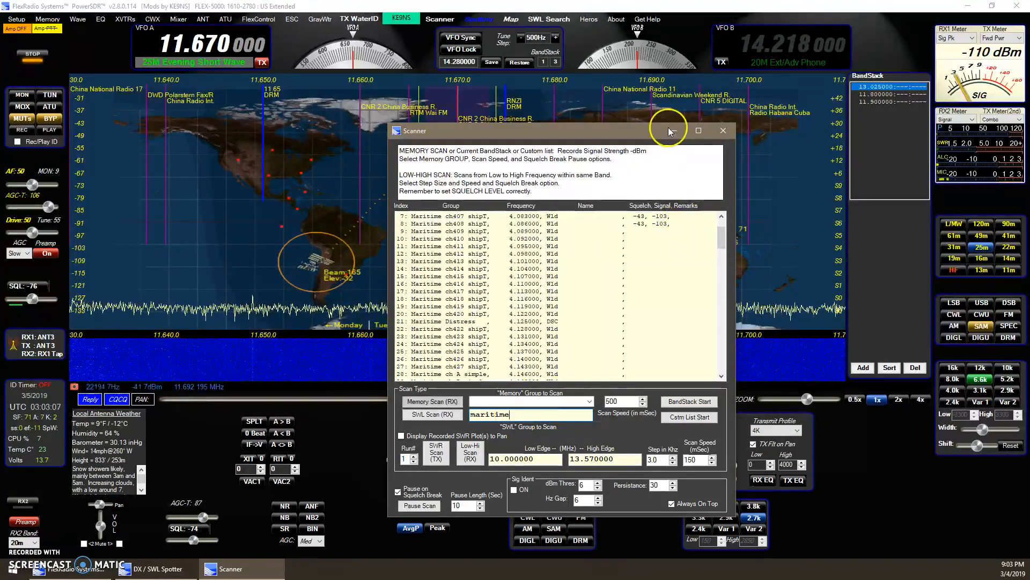
click(722, 130)
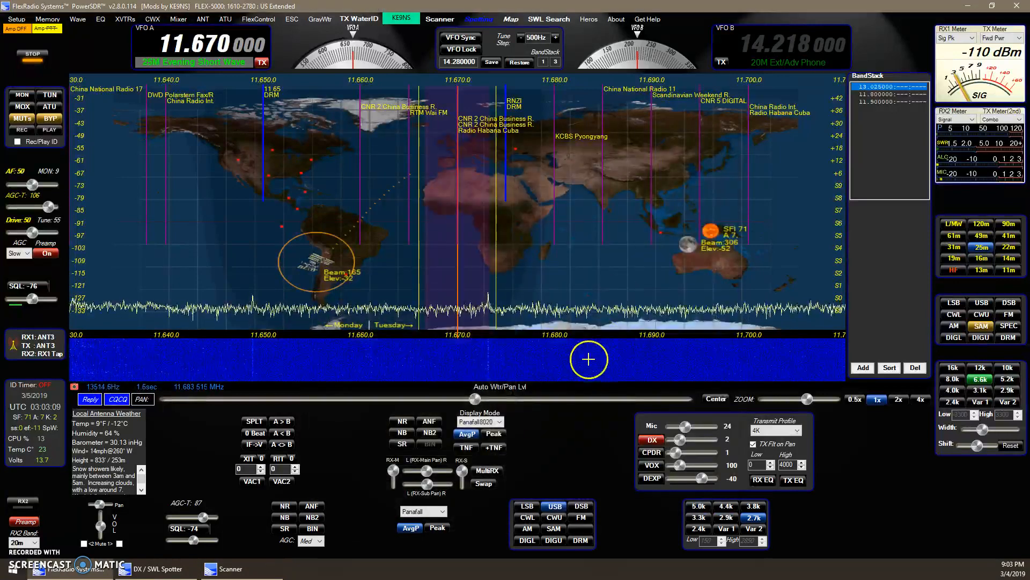